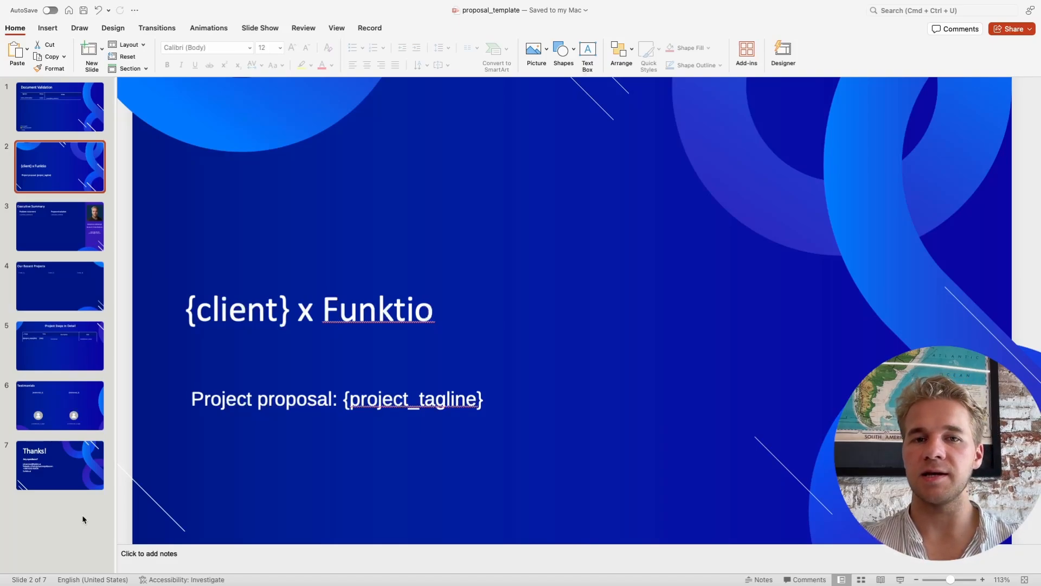
Page through the template's Executive Summary, Recent Projects and Project Steps placeholder slides
left_click(59, 225)
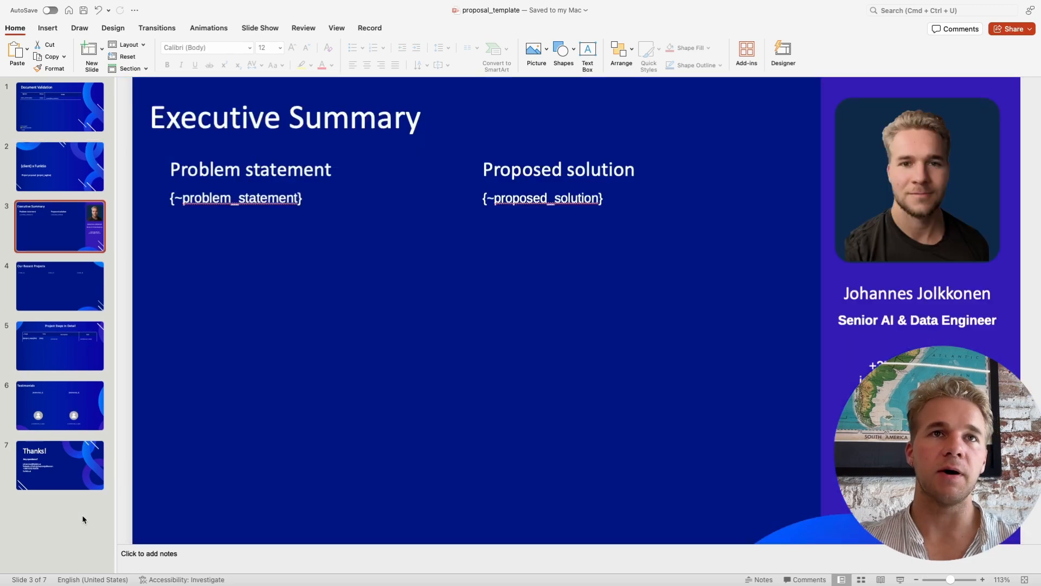
left_click(59, 286)
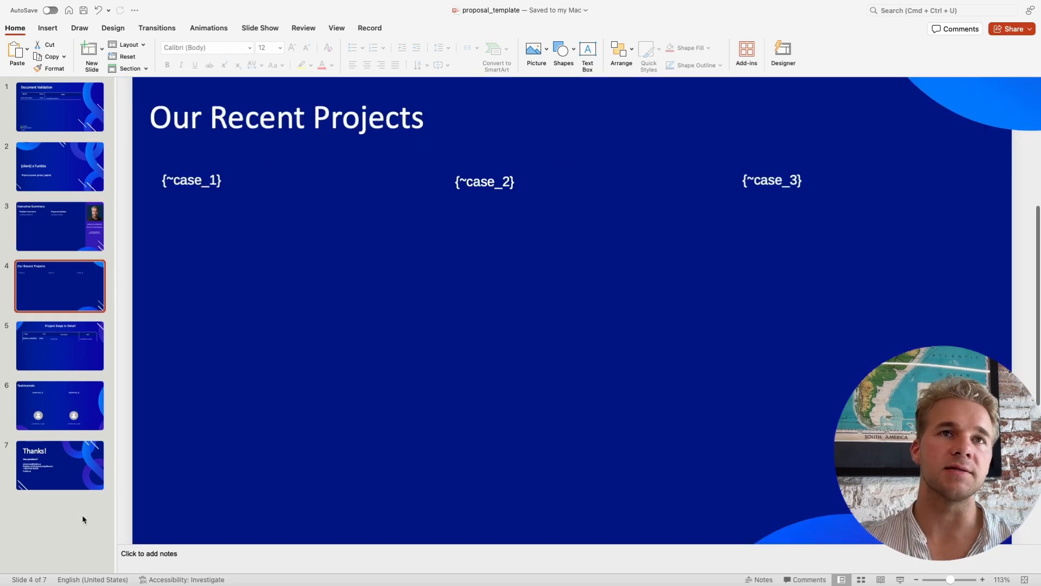
left_click(59, 346)
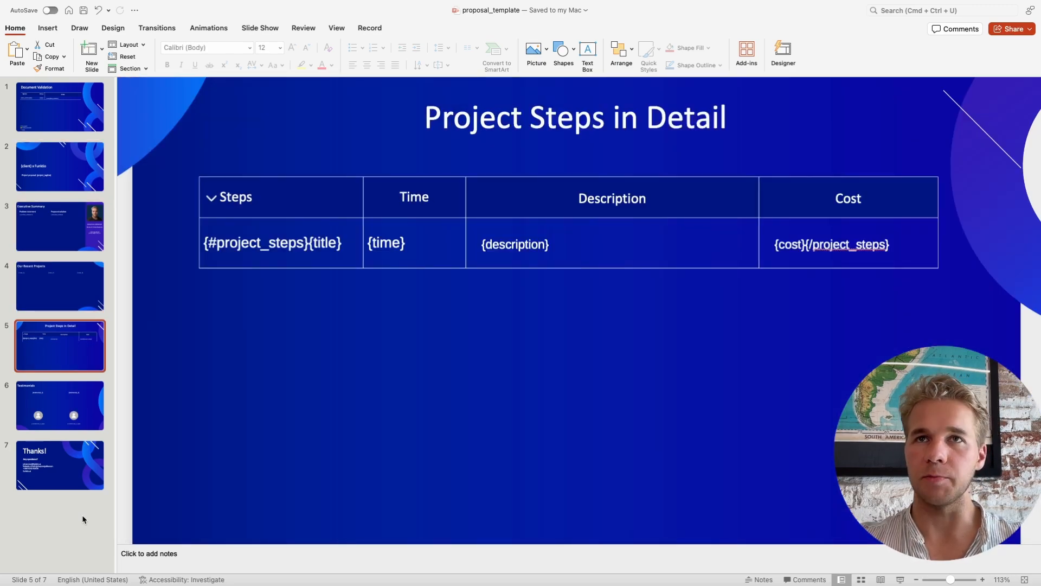
left_click(60, 405)
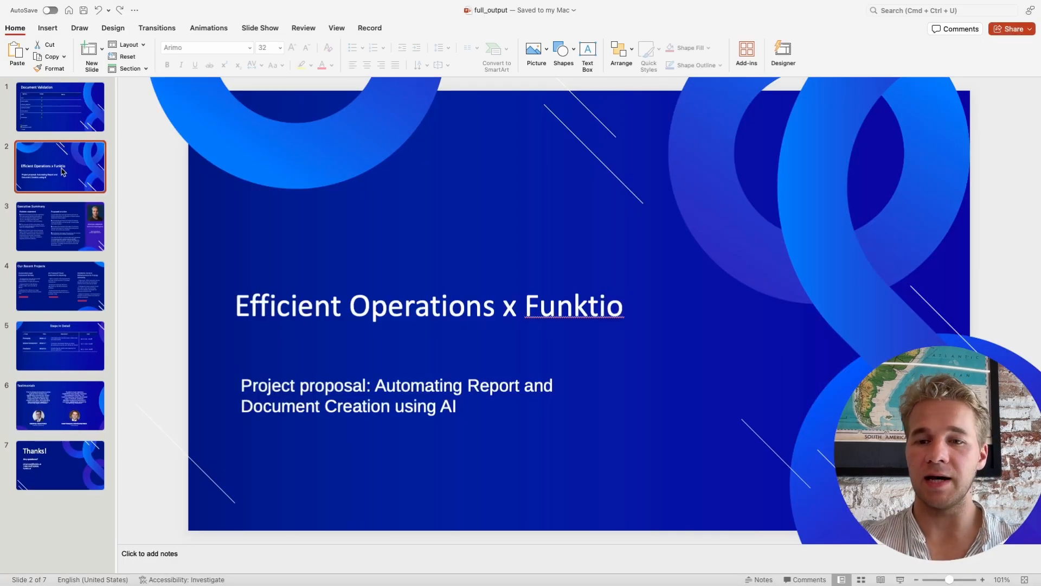
Flip through the generated Executive Summary, Recent Projects and Testimonials slides, back to the title slide
left_click(60, 226)
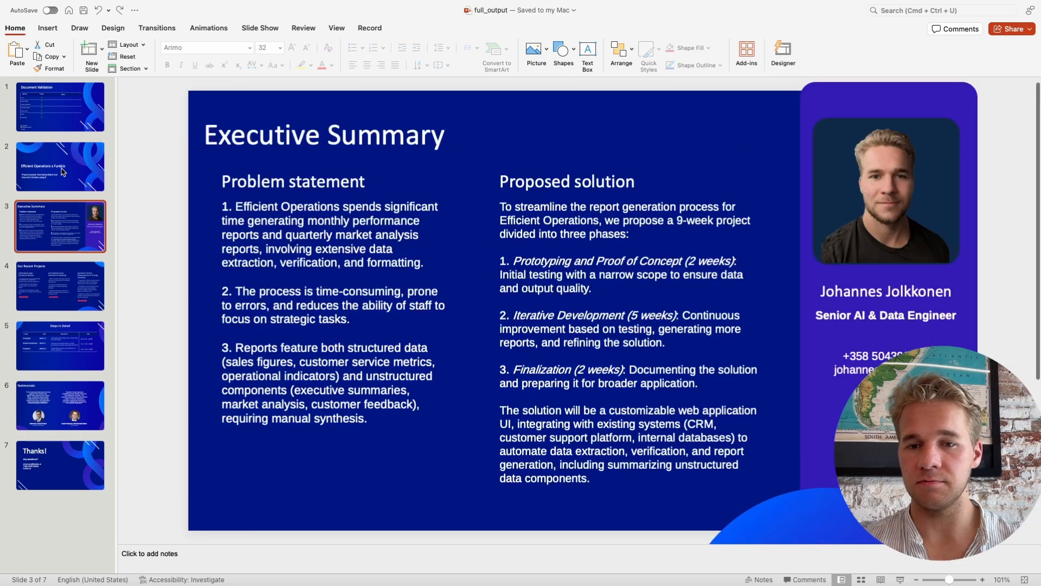
left_click(60, 286)
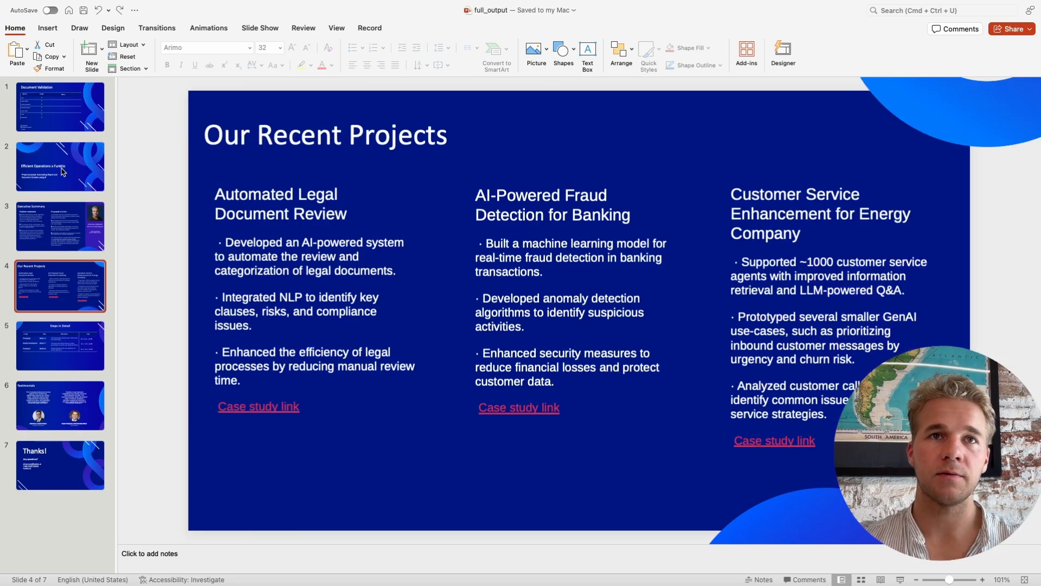
left_click(60, 405)
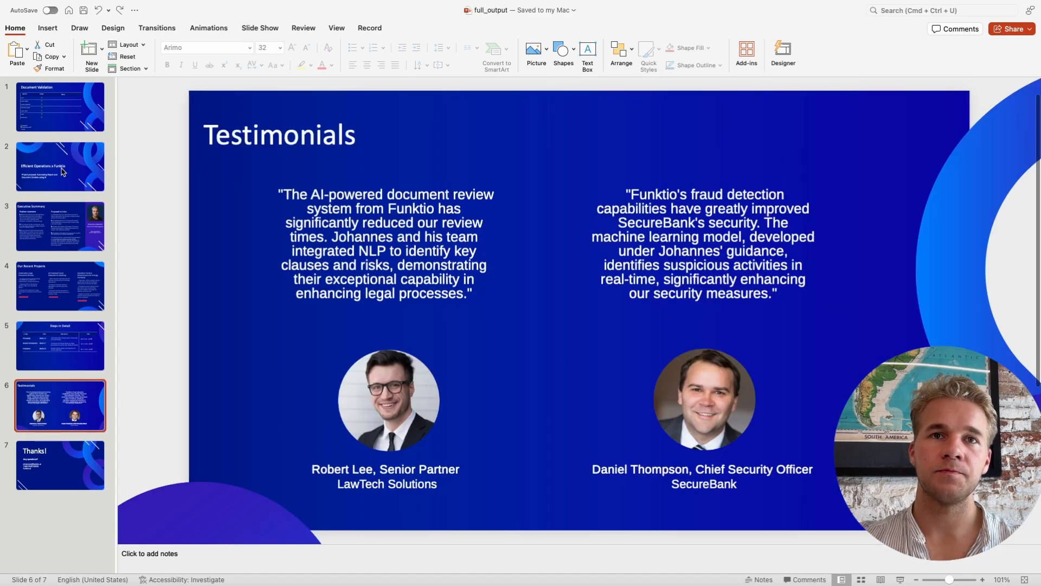
left_click(60, 166)
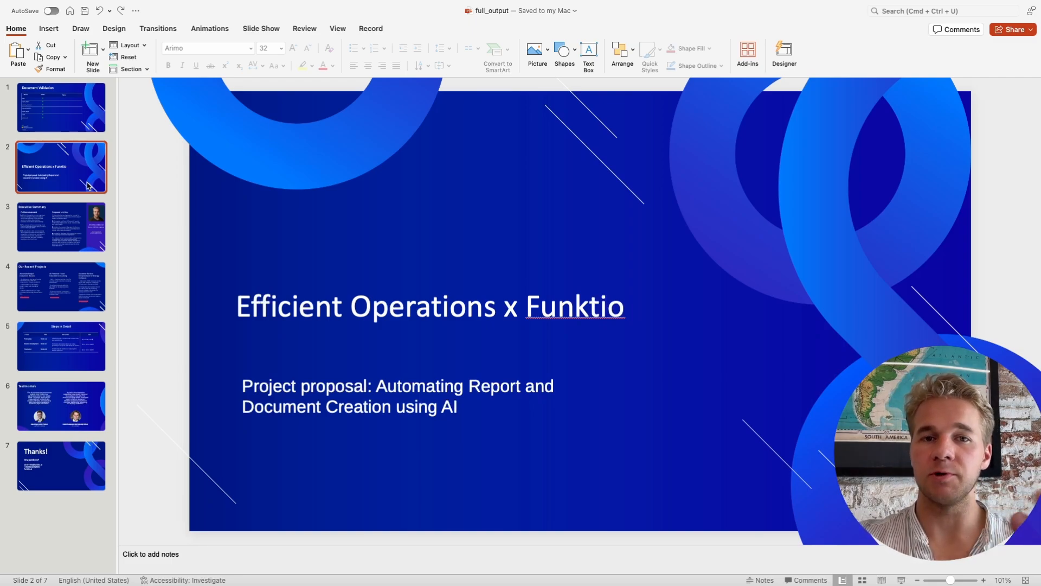
Revisit the Executive Summary, Recent Projects and Testimonials slides a second time
left_click(61, 227)
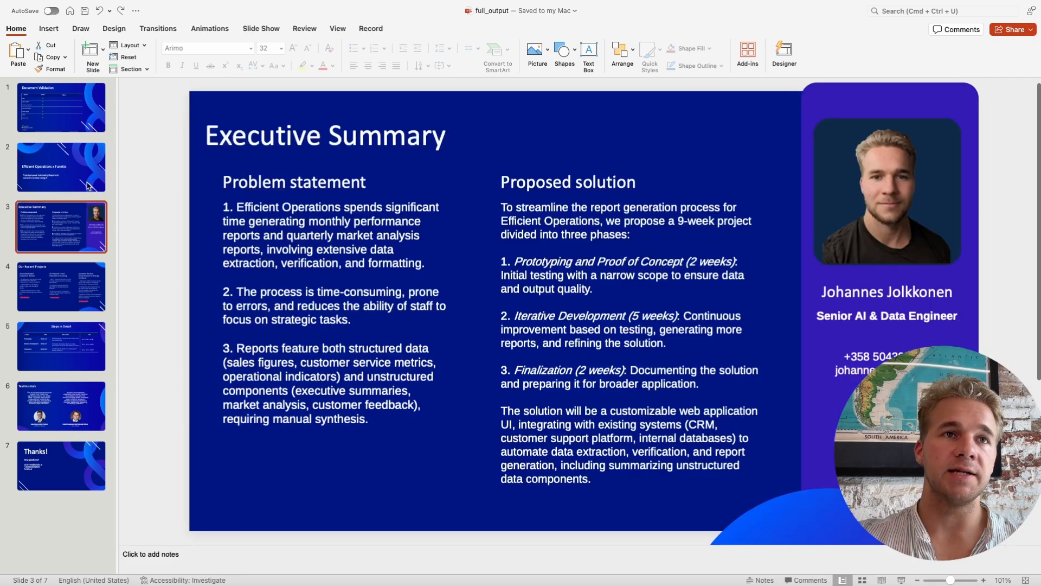
left_click(61, 286)
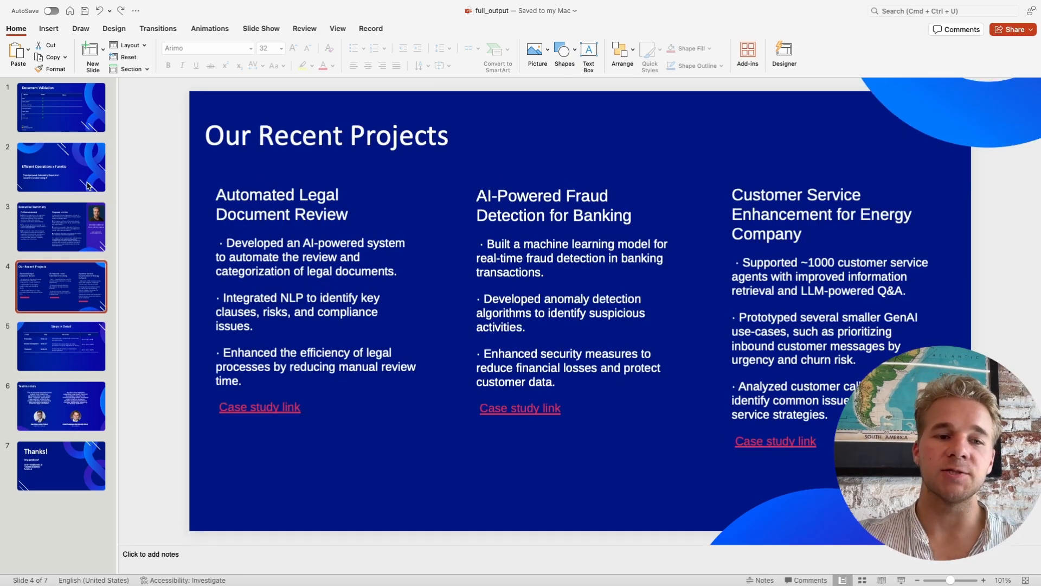
left_click(61, 405)
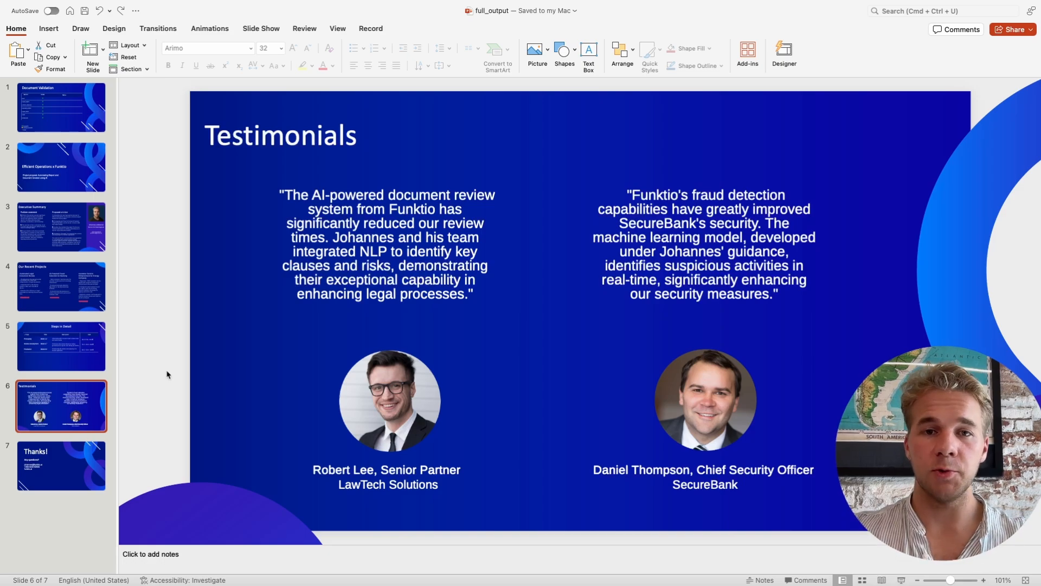
left_click(61, 166)
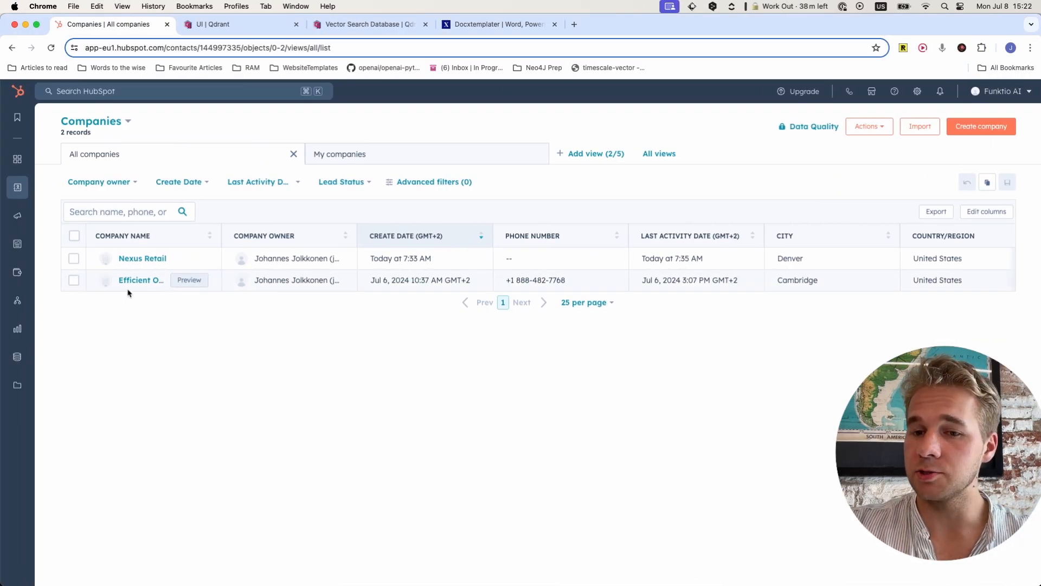
mouse_move(141, 280)
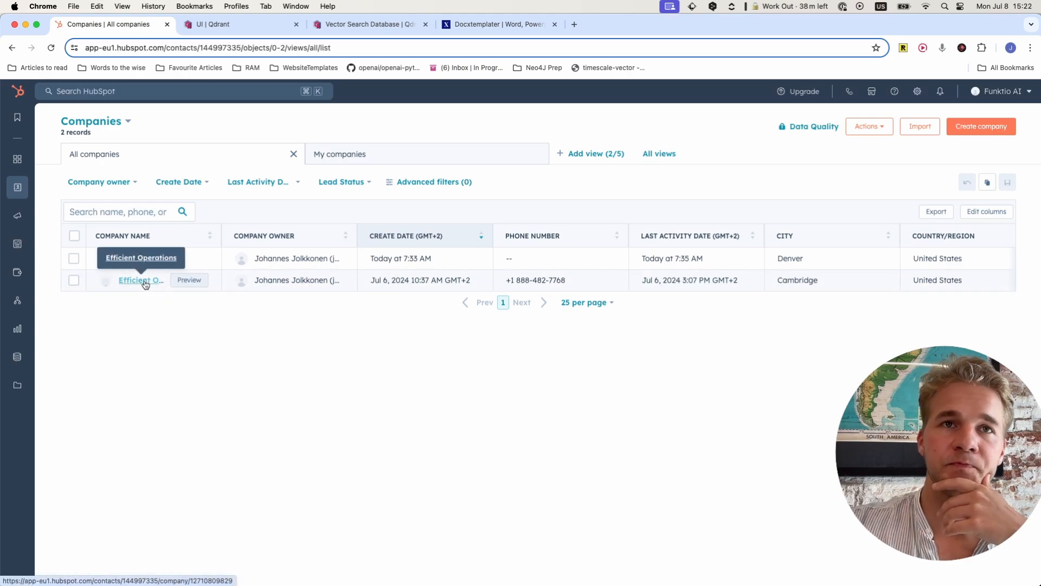
Show the Efficient Operations record's logged emails and expand the client's email
left_click(136, 280)
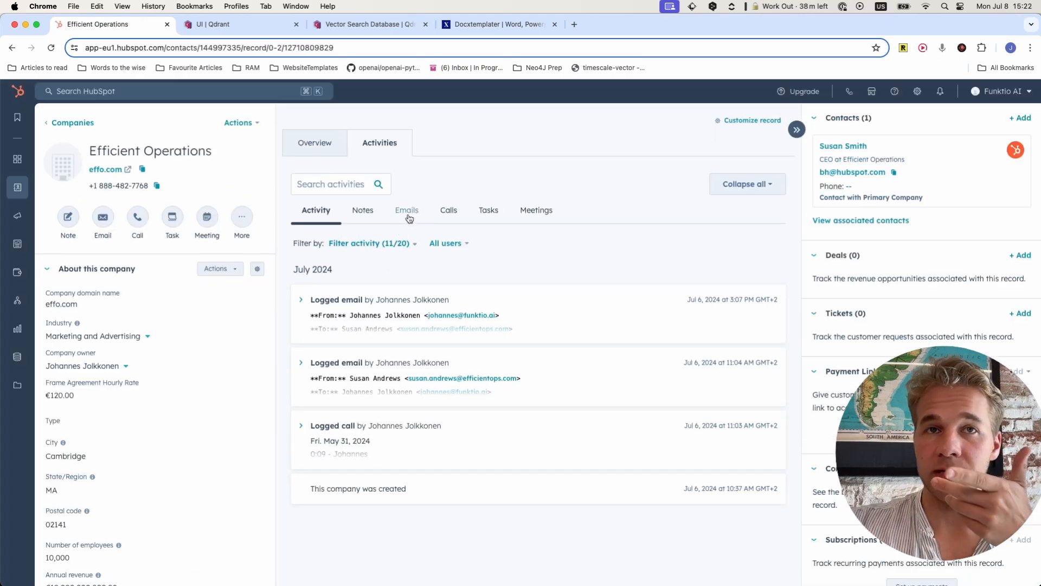
left_click(405, 210)
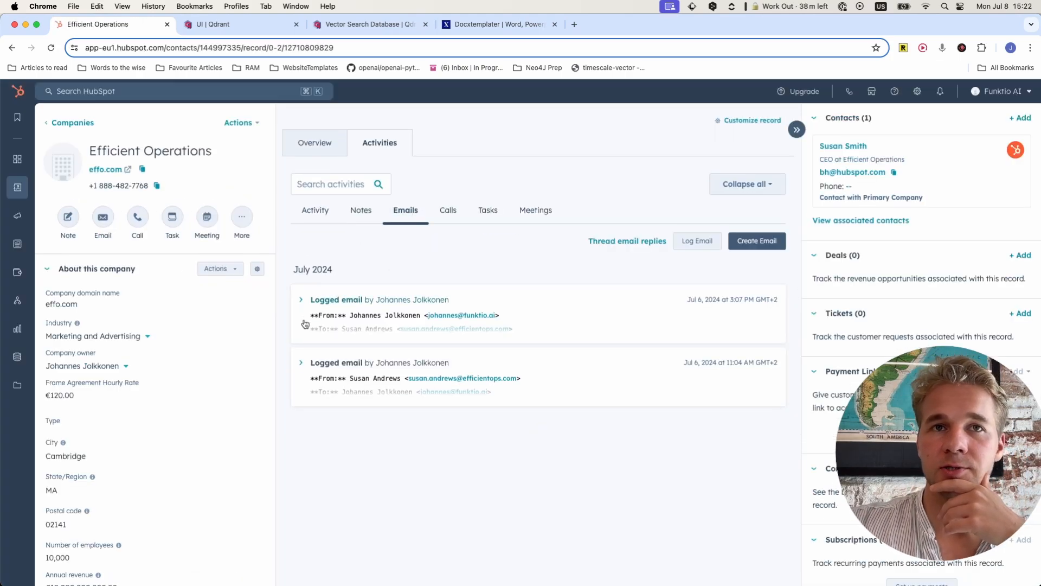
left_click(301, 362)
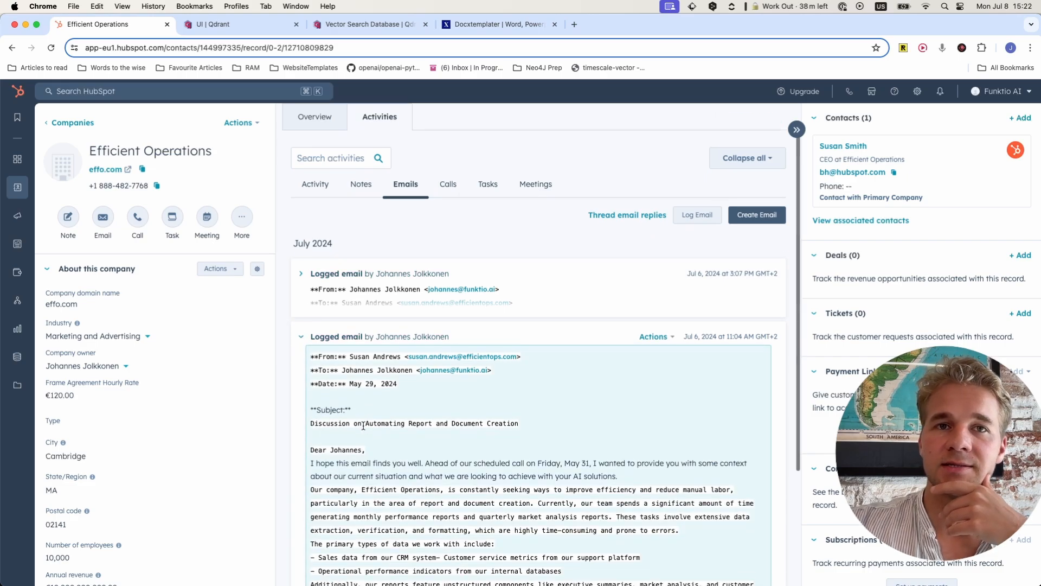
scroll("down", 3)
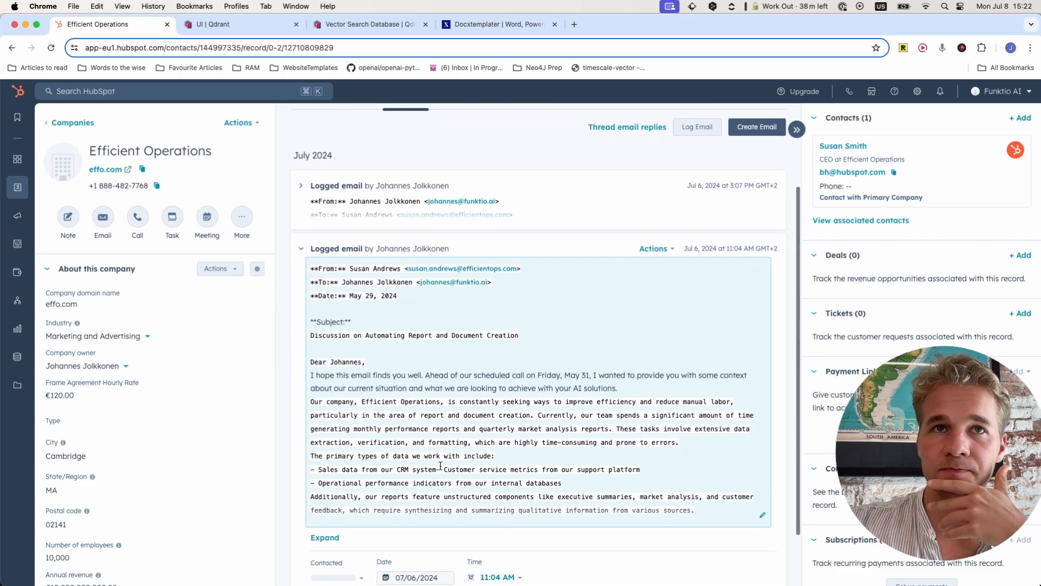
Expand the call transcript, highlight the document-automation mention, and reach the €120.00 hourly rate details
left_click(302, 180)
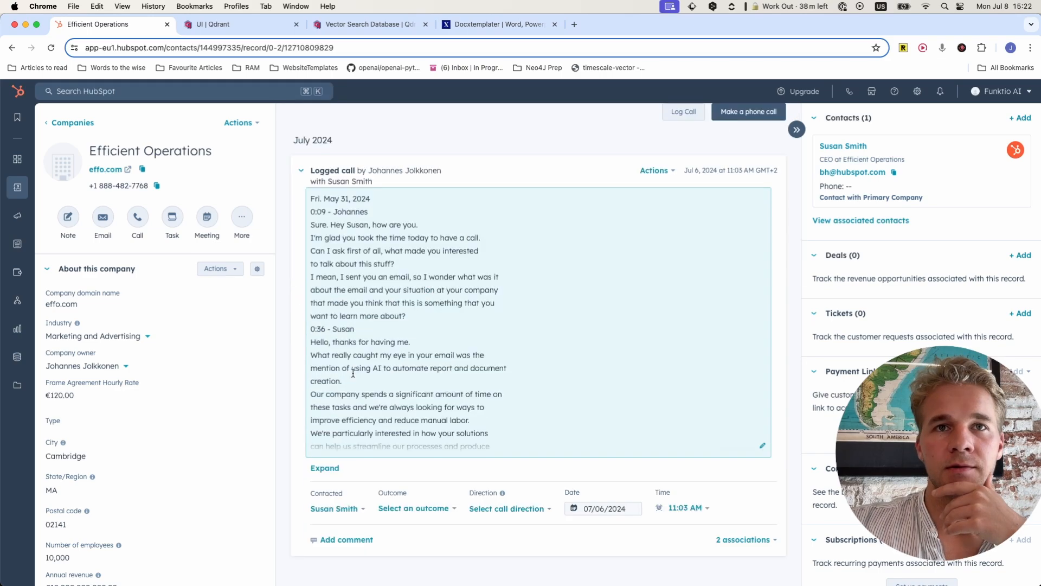
left_click_drag(352, 367, 342, 381)
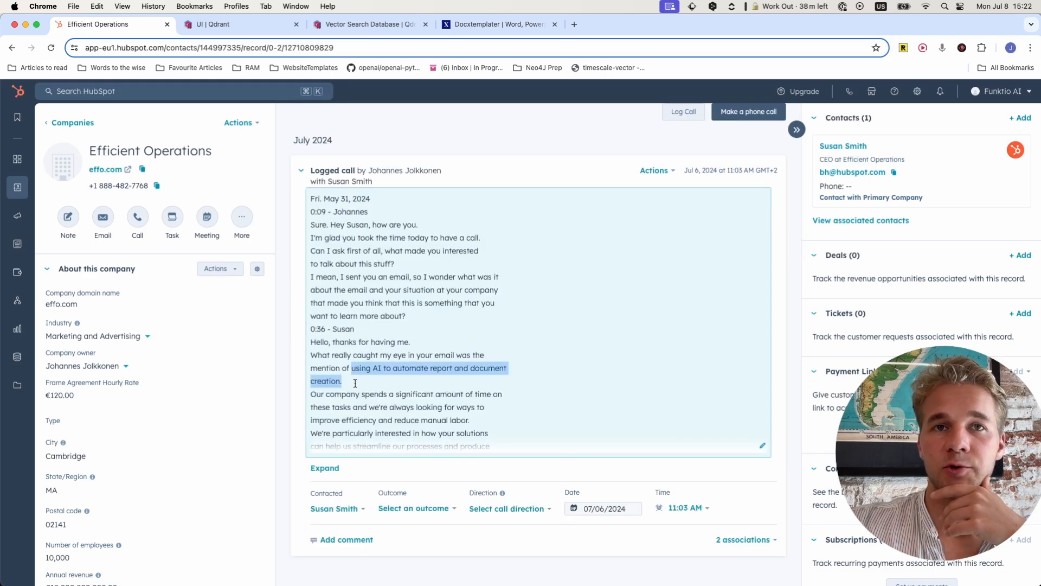
scroll("down", 3)
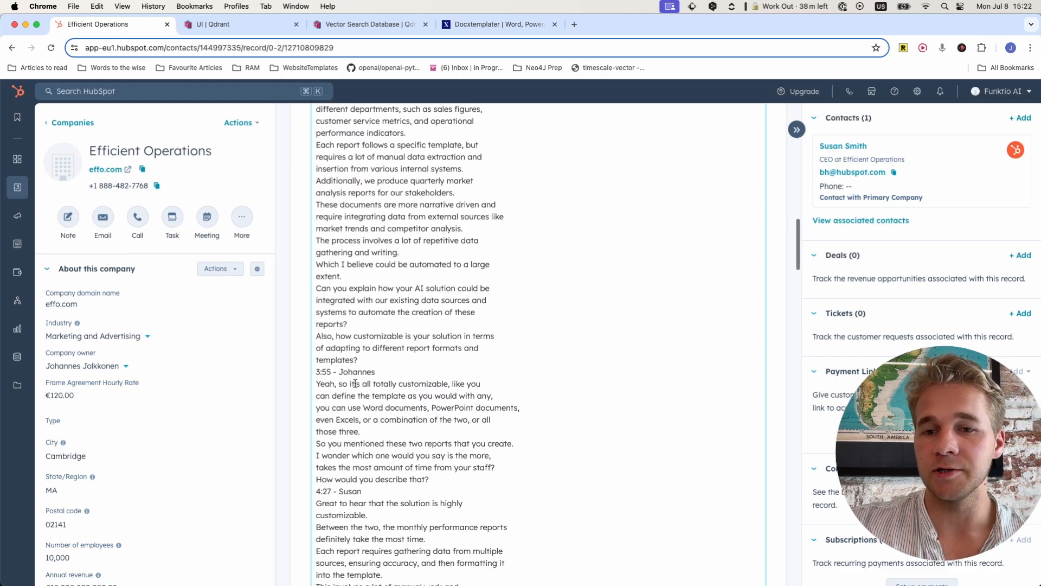
scroll("down", 3)
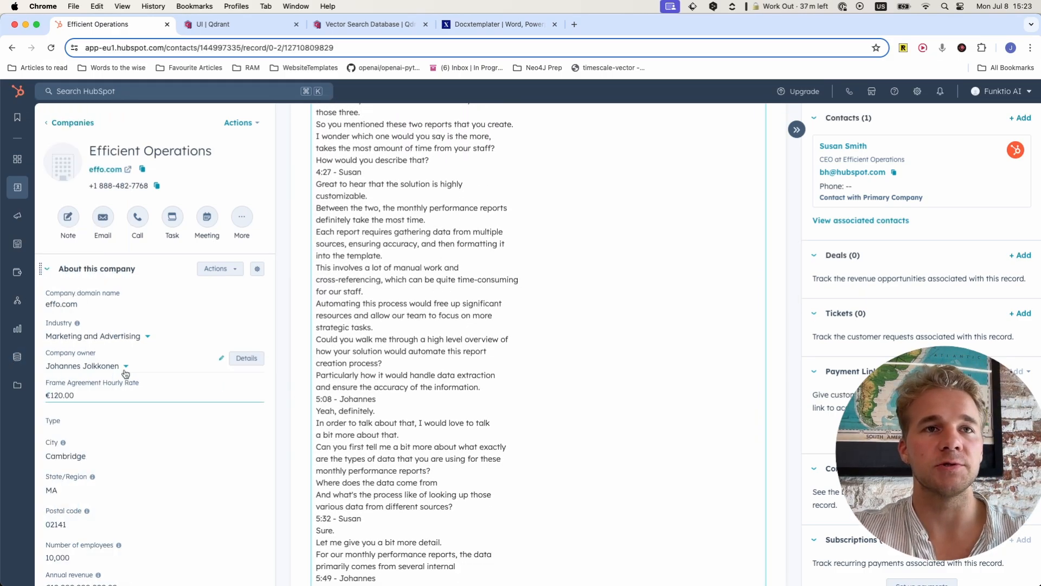
scroll("down", 3)
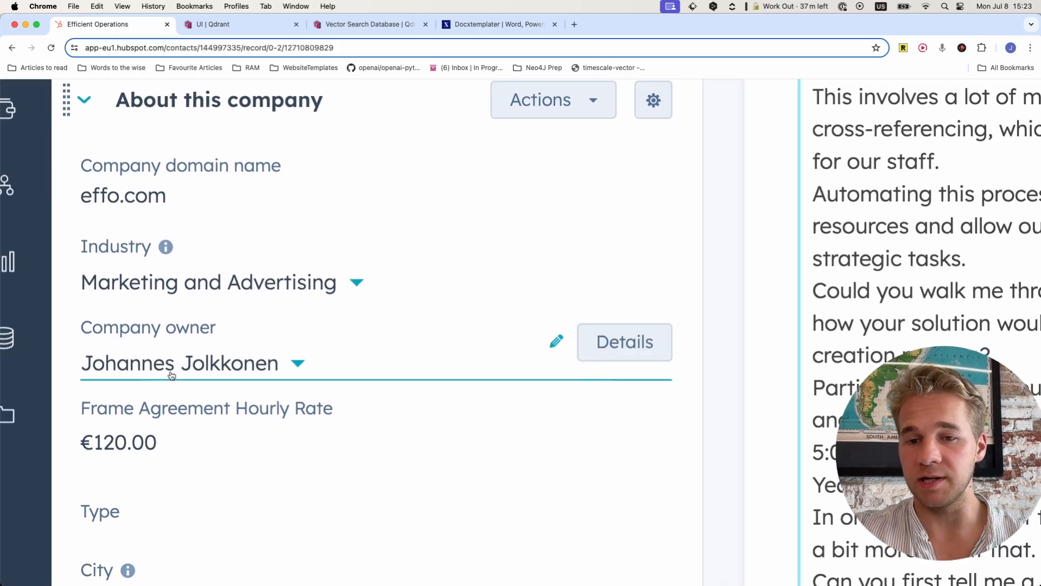
mouse_move(170, 385)
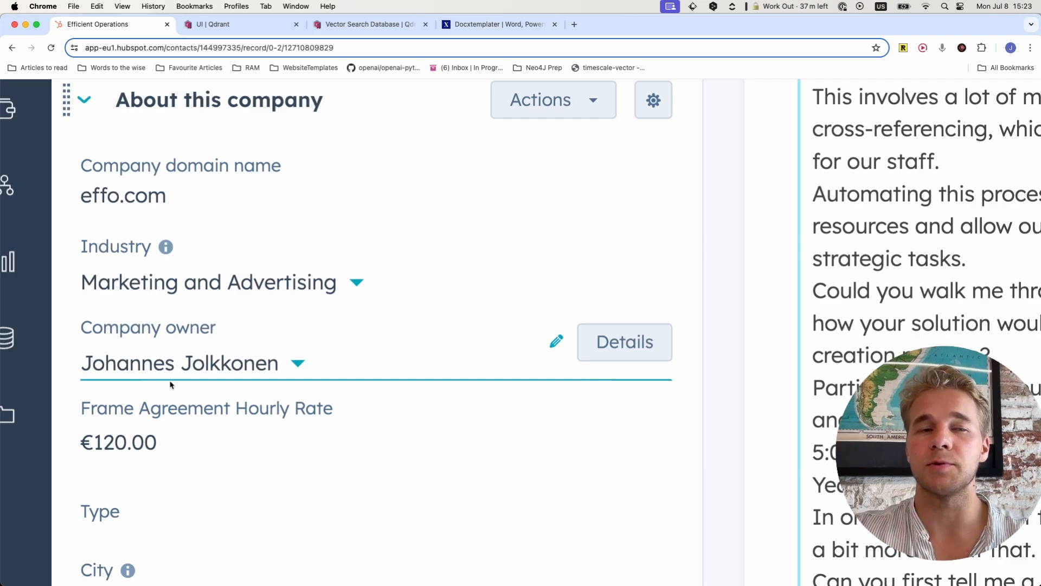
Browse the Qdrant testimonials collection's points with company, contact, portrait and testimonial payloads
left_click(241, 24)
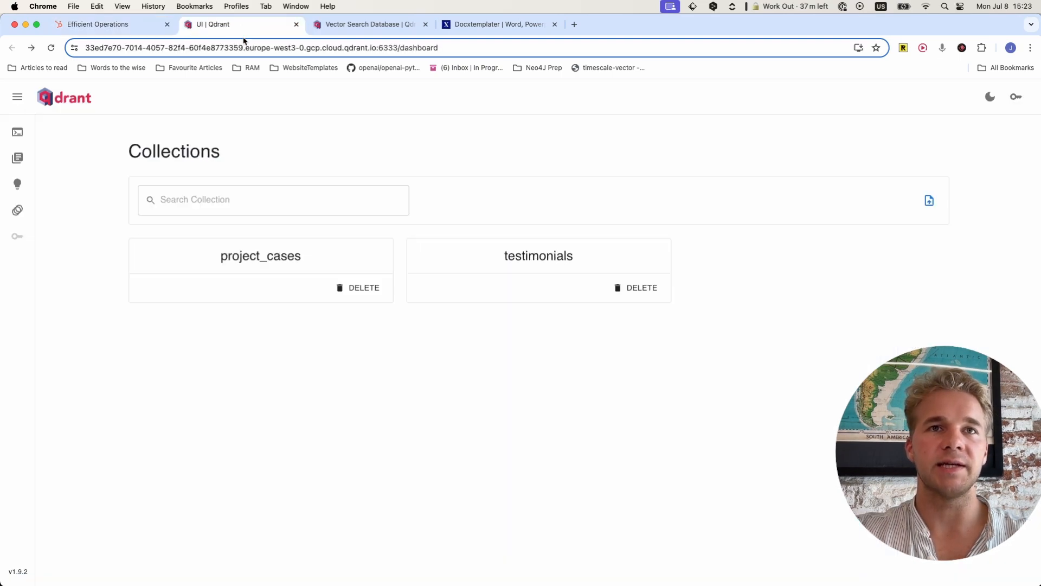
left_click(260, 255)
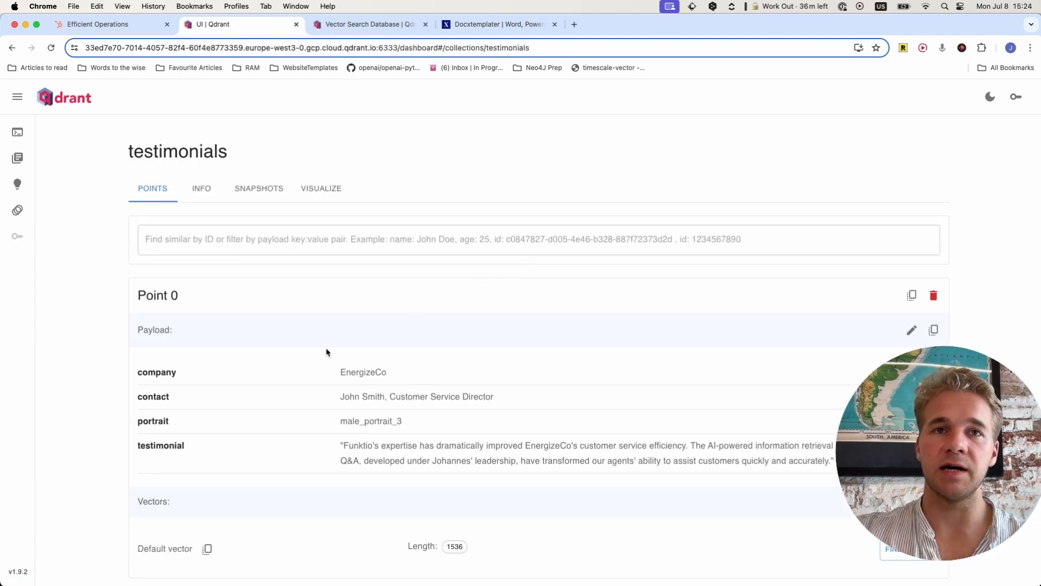
mouse_move(339, 404)
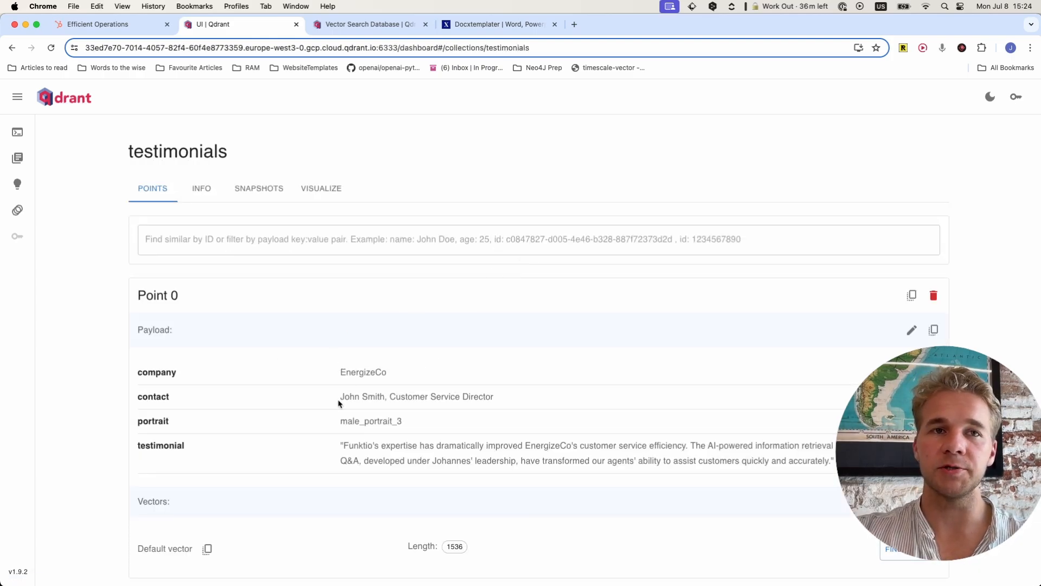
scroll("down", 3)
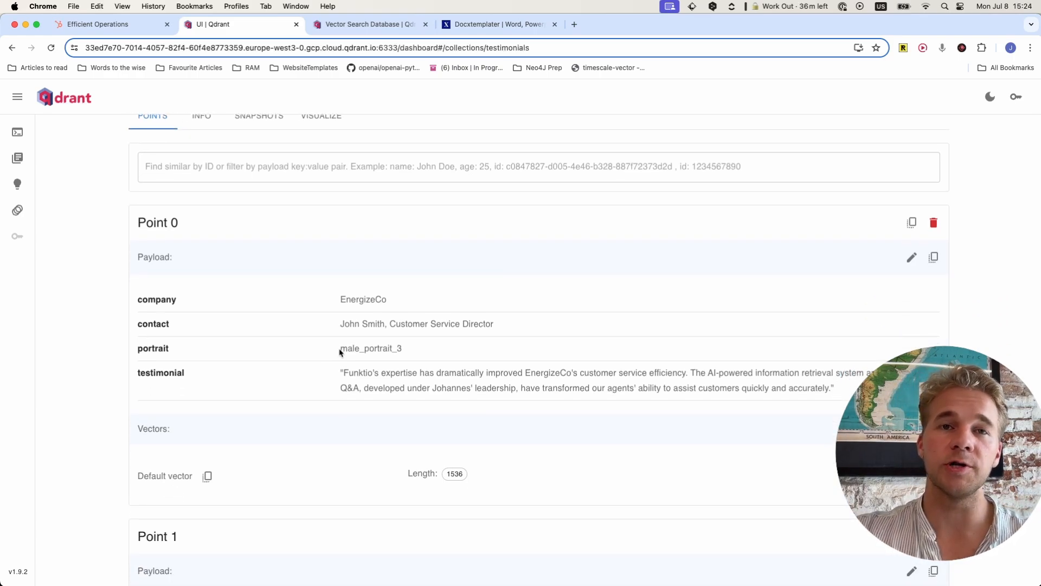
scroll("down", 3)
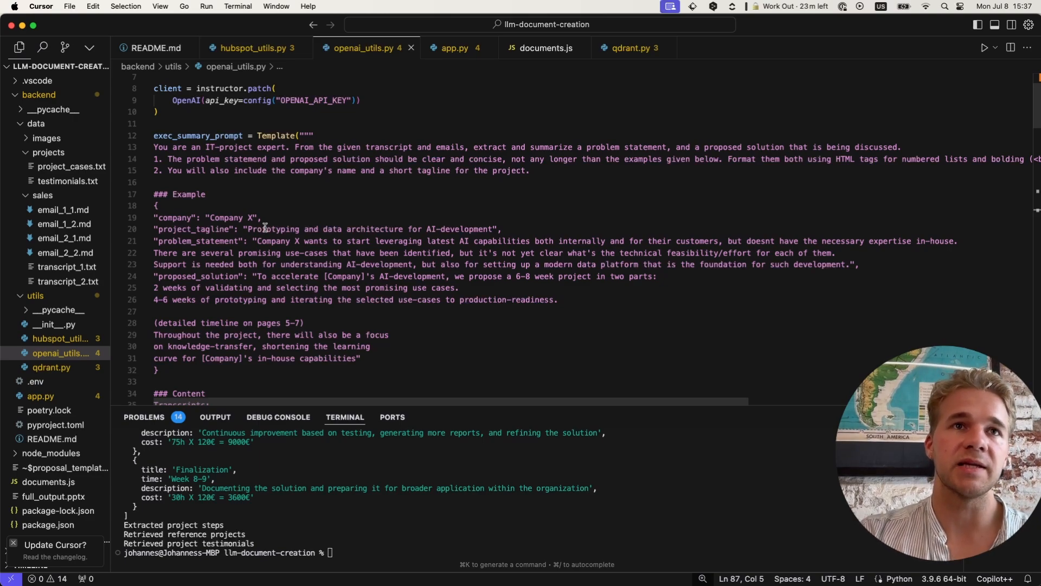
Highlight the exec_summary_prompt's instruction lines and its example problem_statement in openai_utils.py
left_click(154, 147)
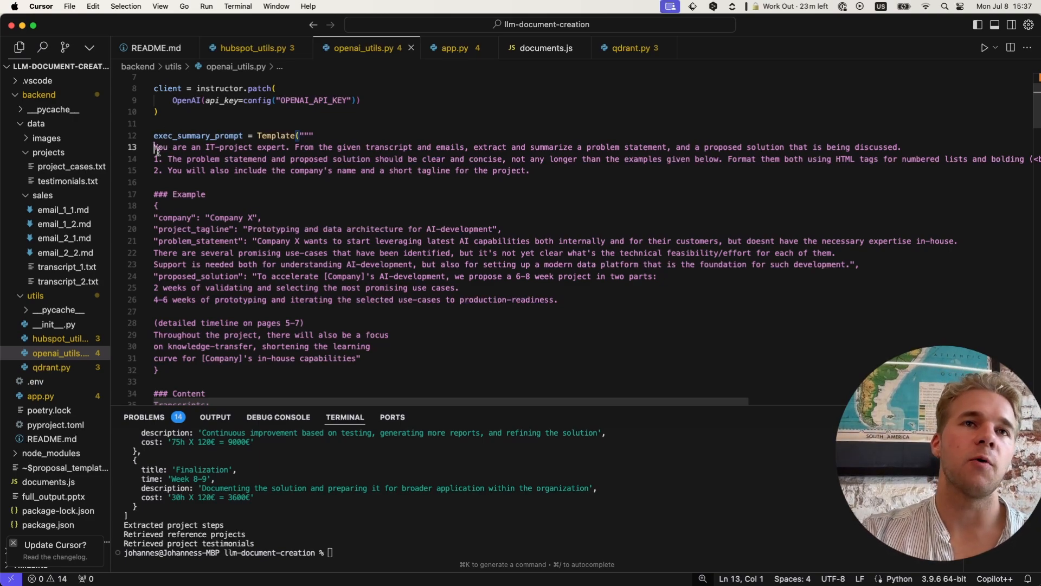
left_click_drag(154, 147, 154, 171)
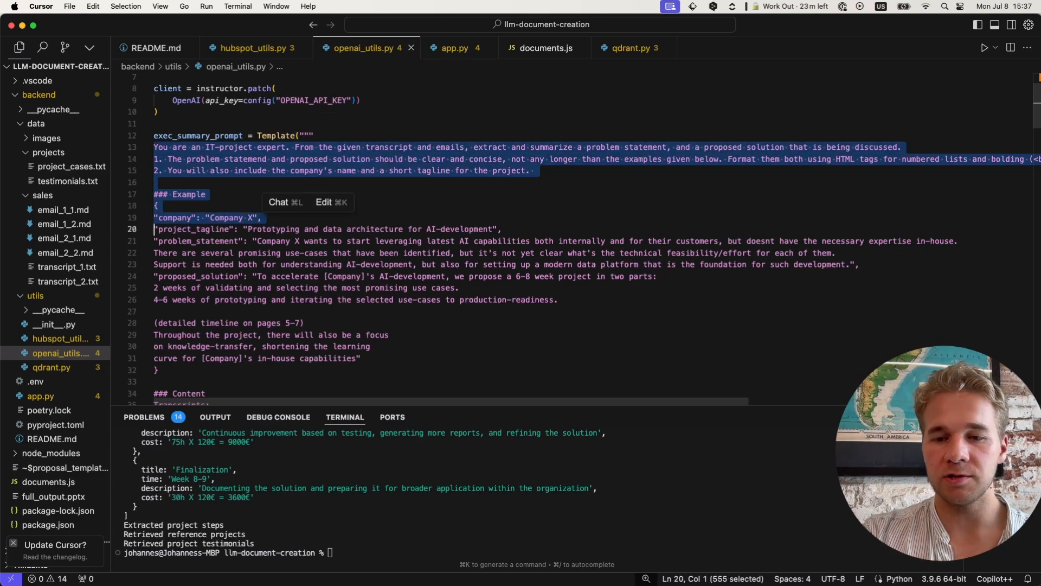
left_click(186, 229)
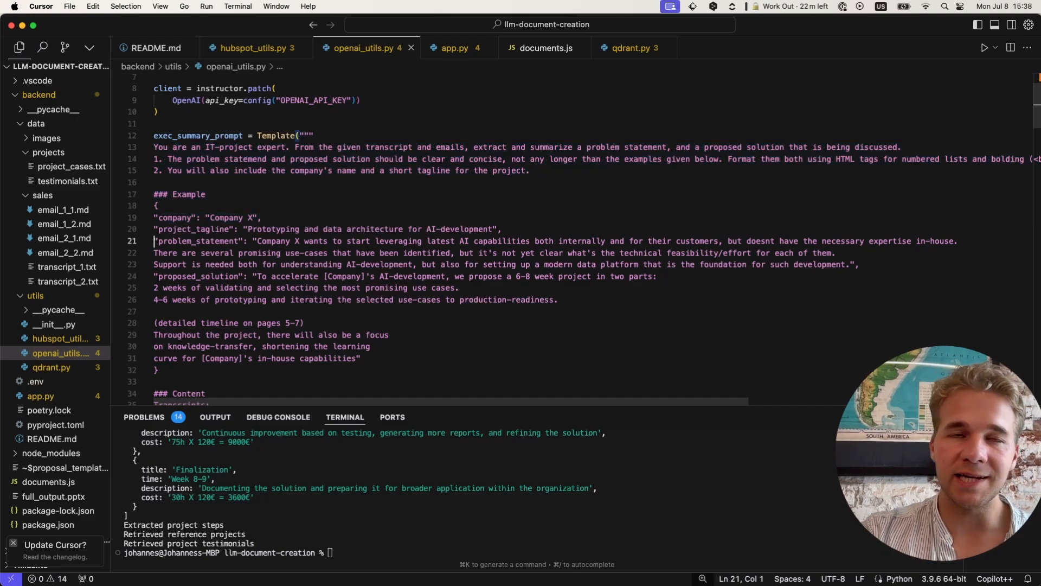
left_click_drag(153, 204, 839, 216)
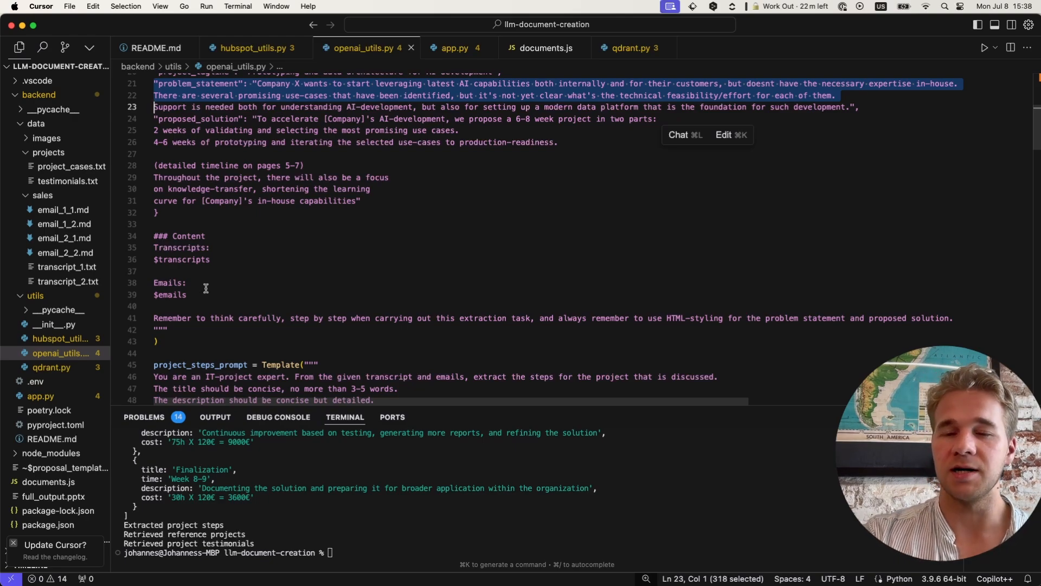
left_click(215, 271)
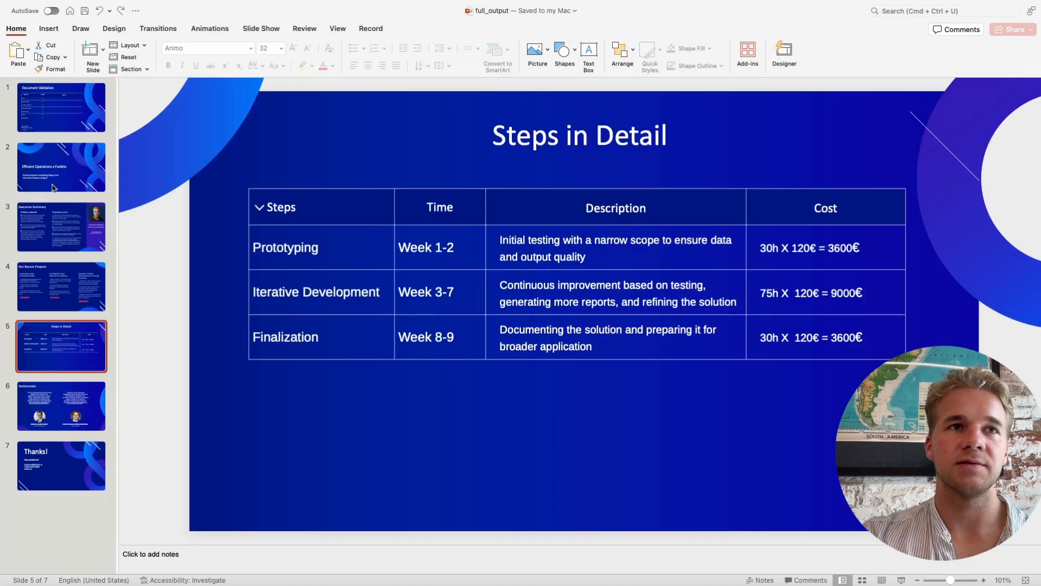
left_click(62, 226)
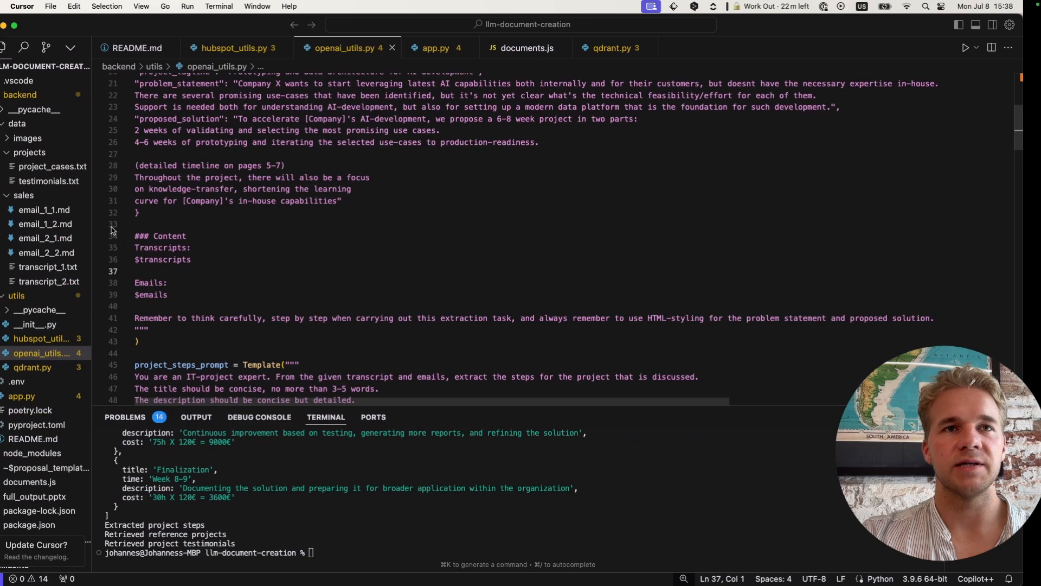
scroll("down", 3)
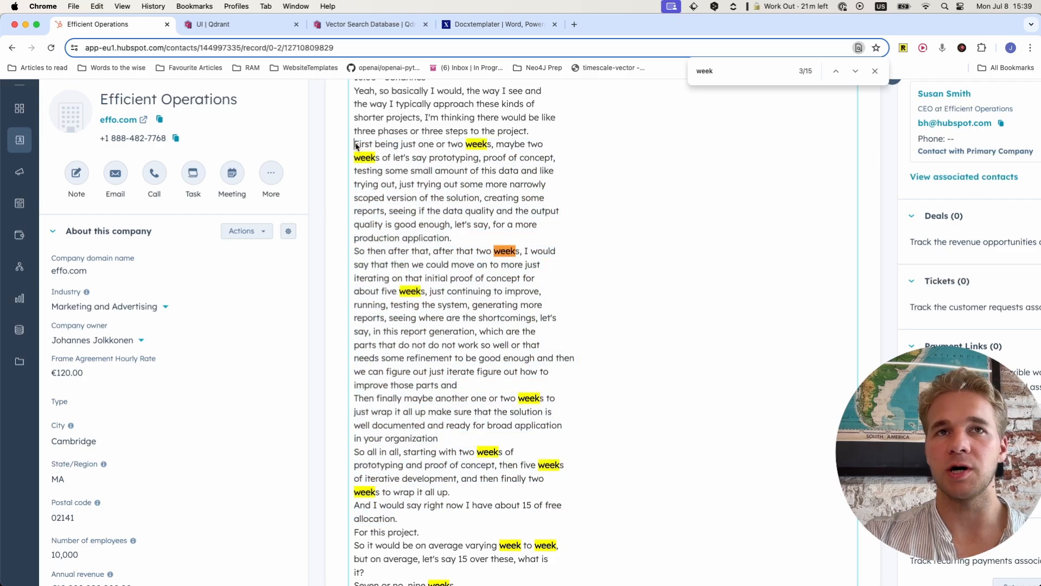
Select the call transcript passage describing the project phases and their week durations
left_click_drag(355, 143, 540, 291)
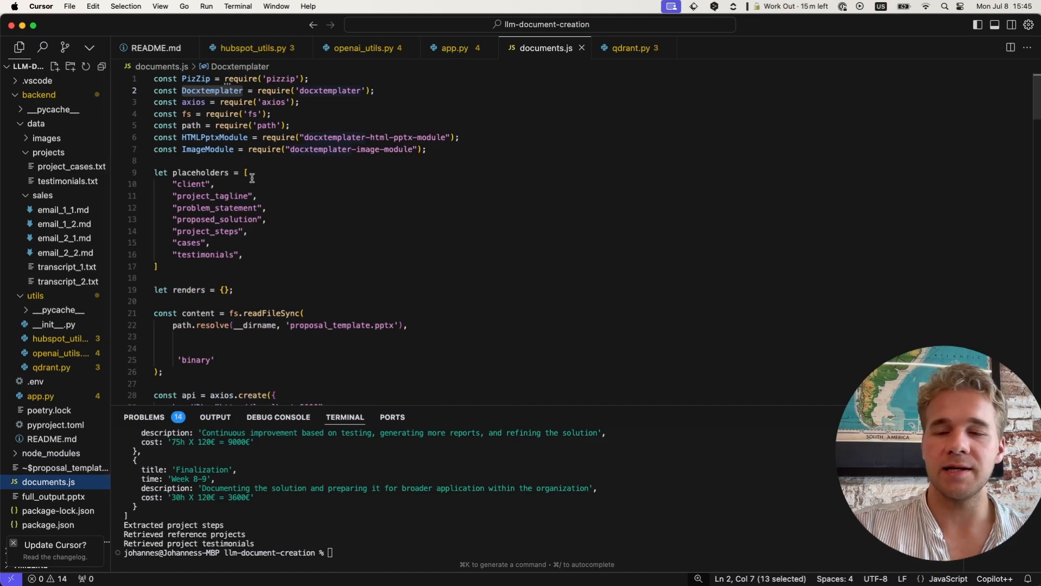
mouse_move(211, 90)
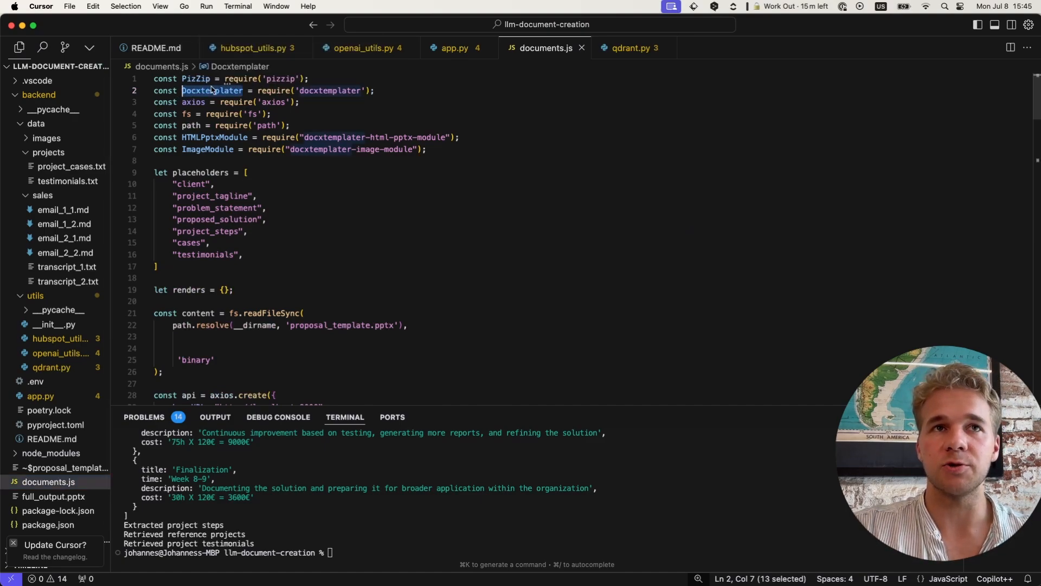
mouse_move(373, 137)
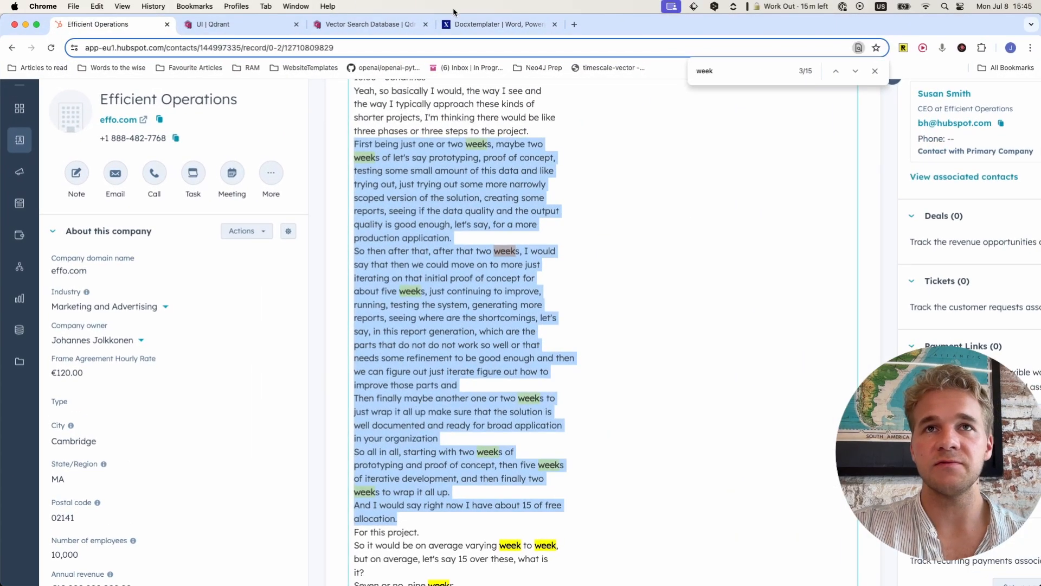
Select the template's {client} x Funktio title box, then return to the generated deck
left_click(495, 24)
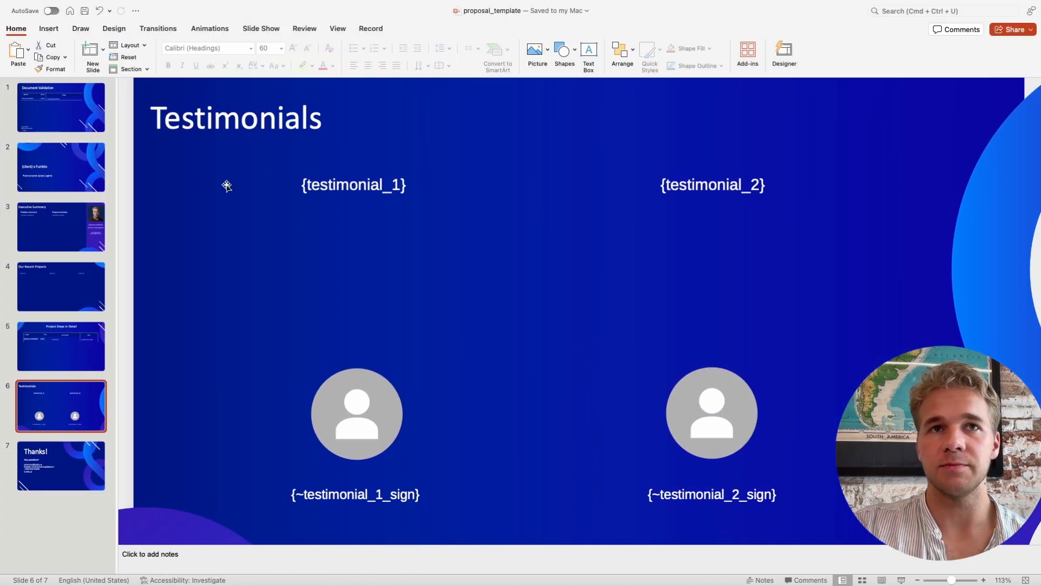
left_click(60, 167)
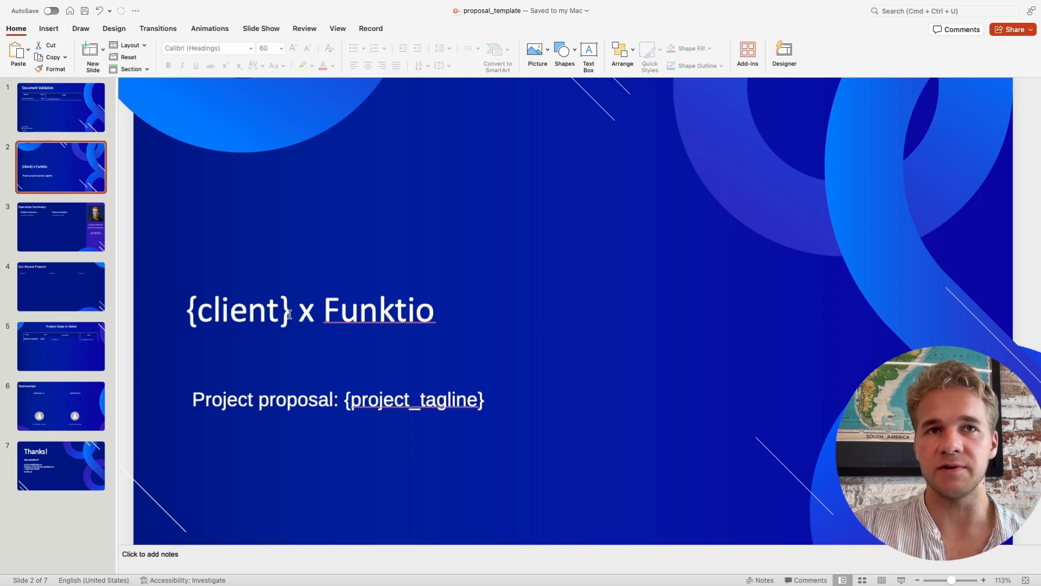
left_click(289, 309)
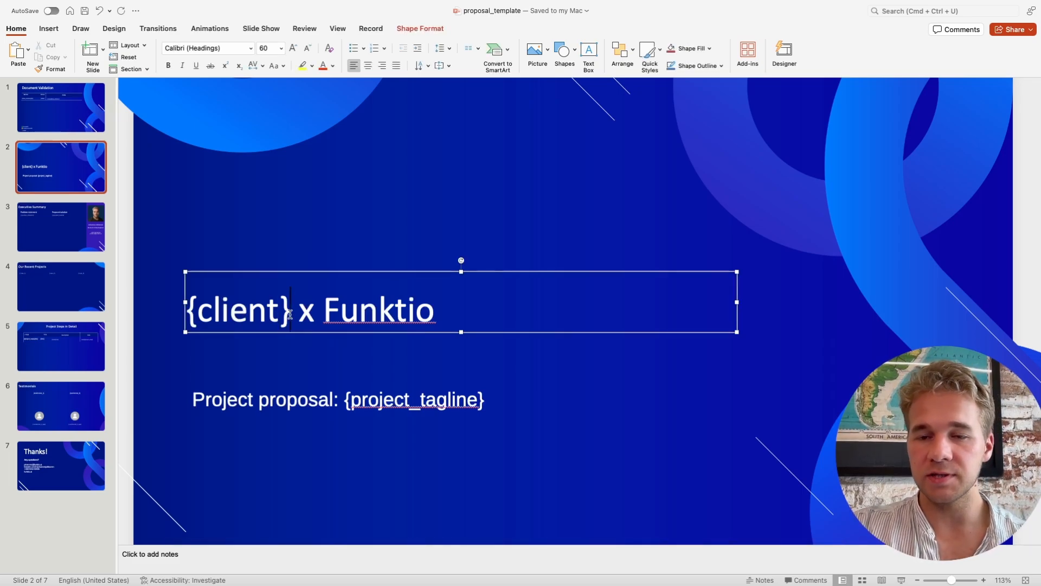
left_click(498, 24)
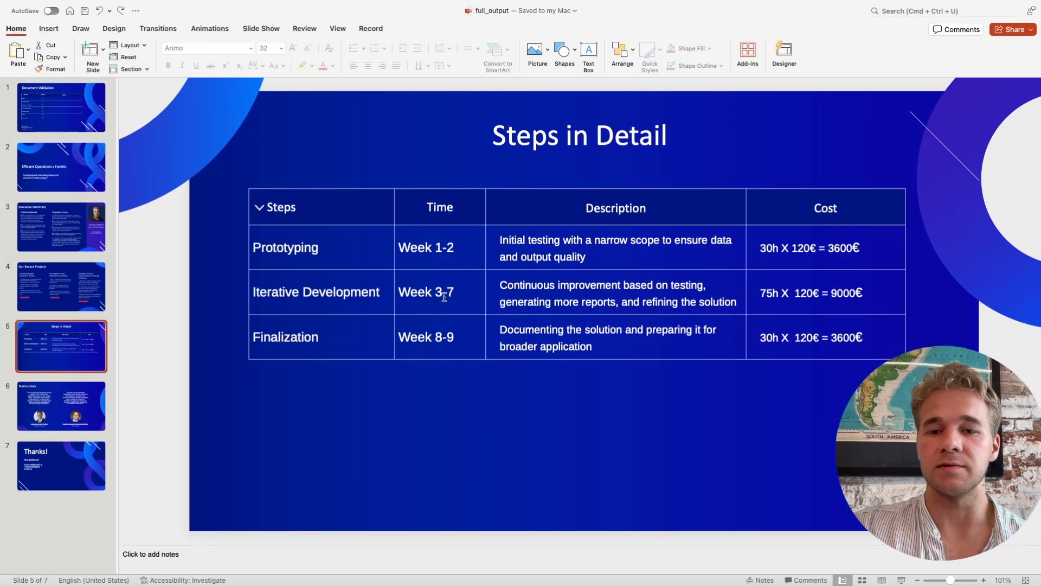
View the generated Testimonials slide with its two filled-in quotes and portraits
left_click(61, 405)
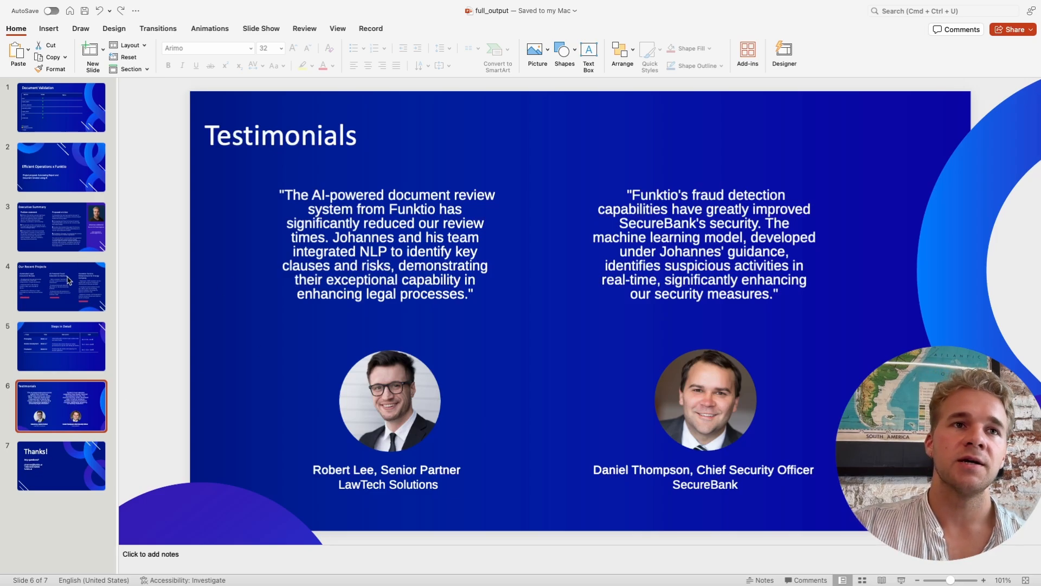
left_click(61, 287)
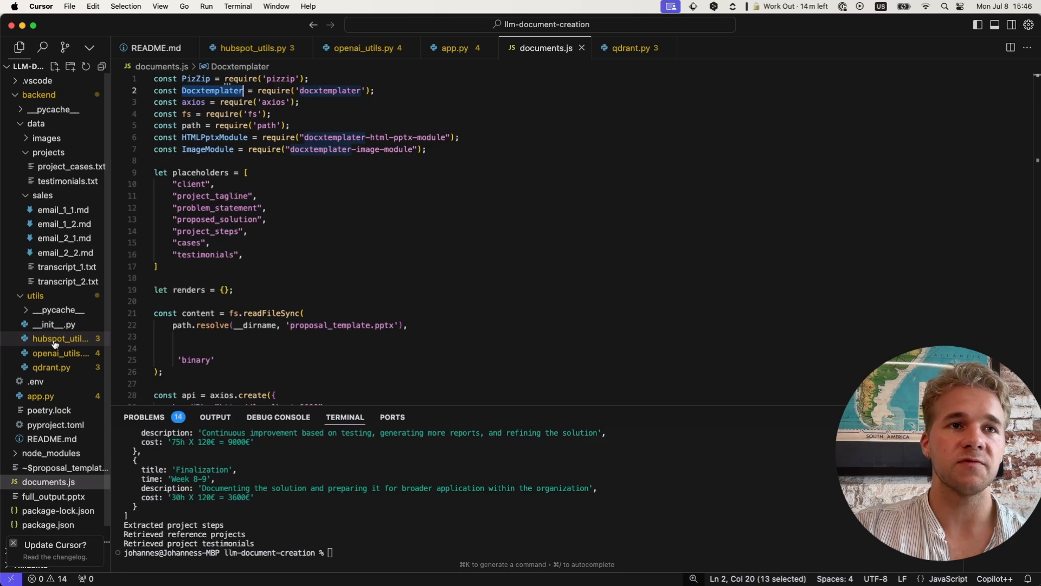
mouse_move(224, 114)
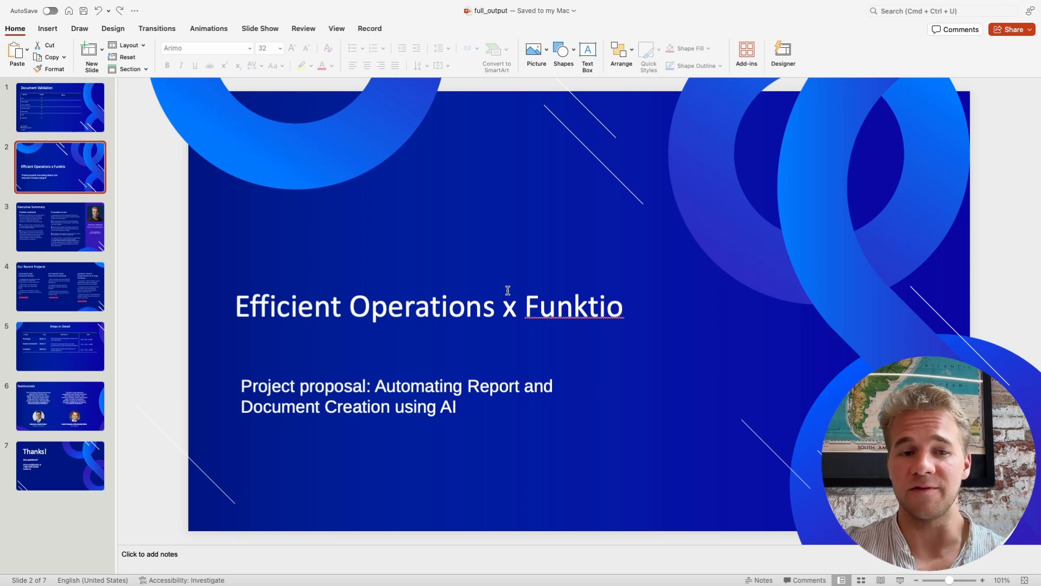
mouse_move(511, 422)
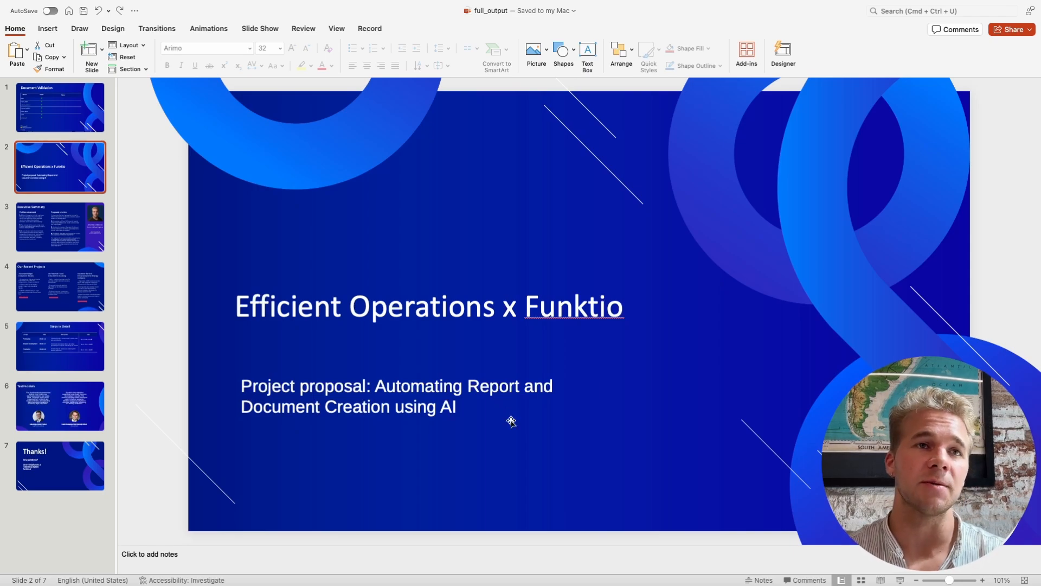
Check the Steps in Detail table, then the Document Validation slide with all seven sections successful
left_click(60, 347)
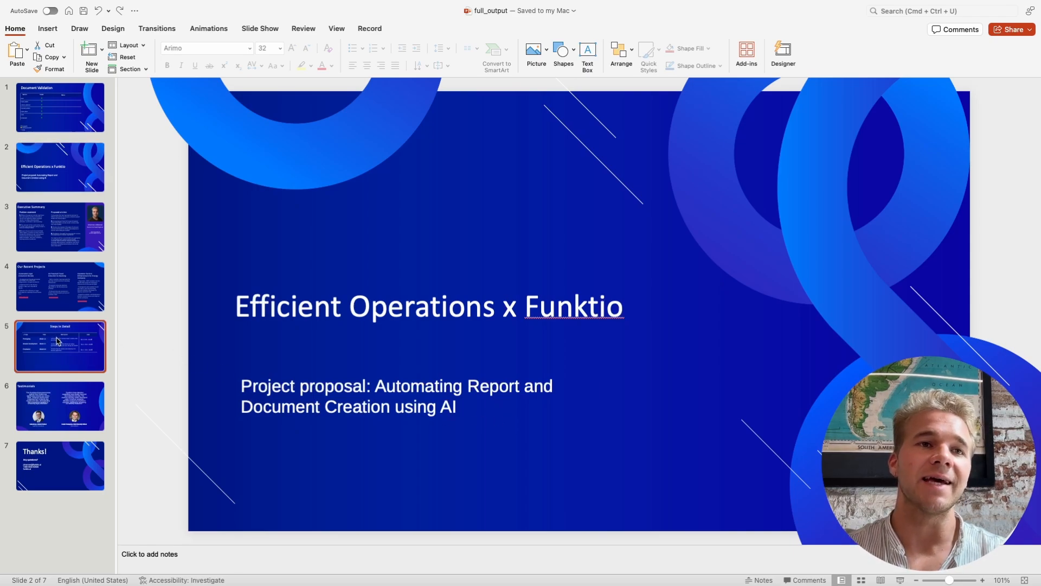
left_click(59, 346)
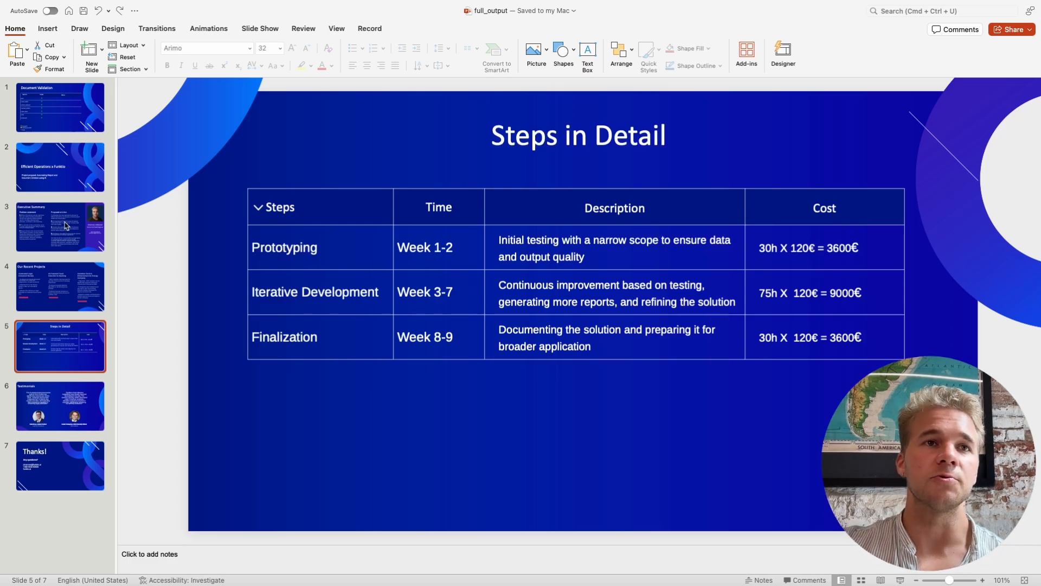
left_click(60, 106)
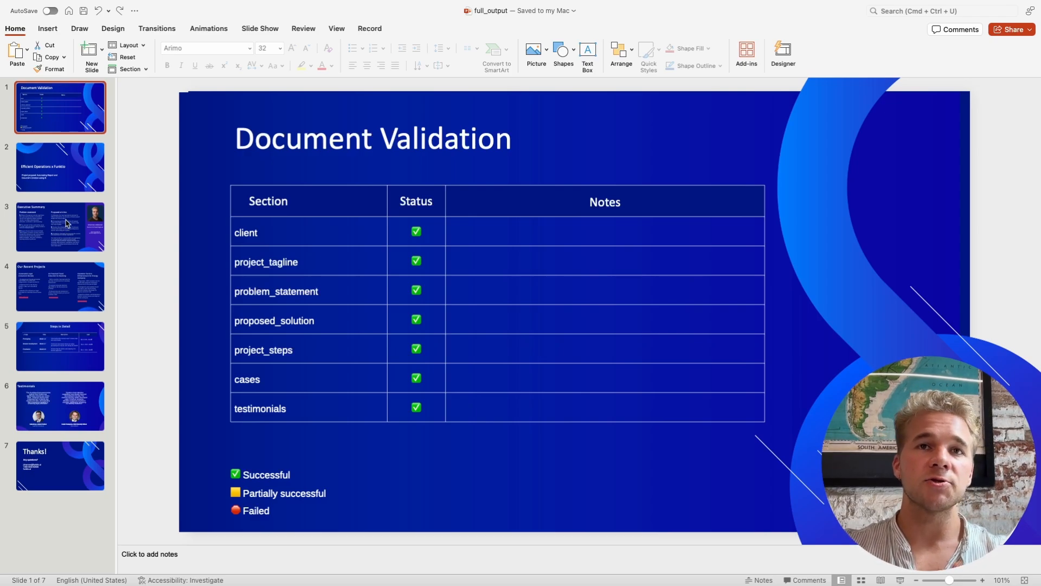
mouse_move(66, 173)
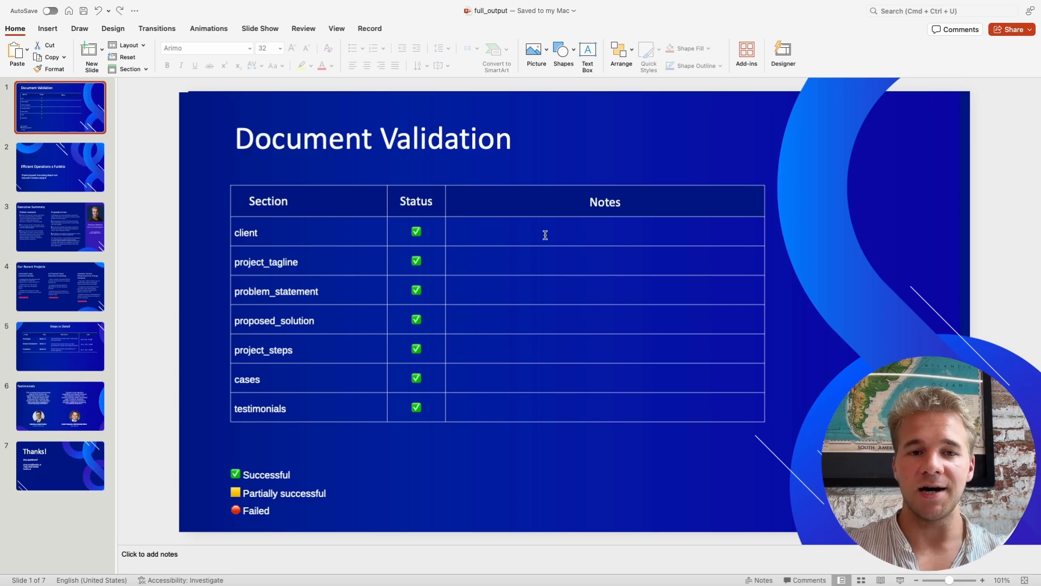
mouse_move(475, 221)
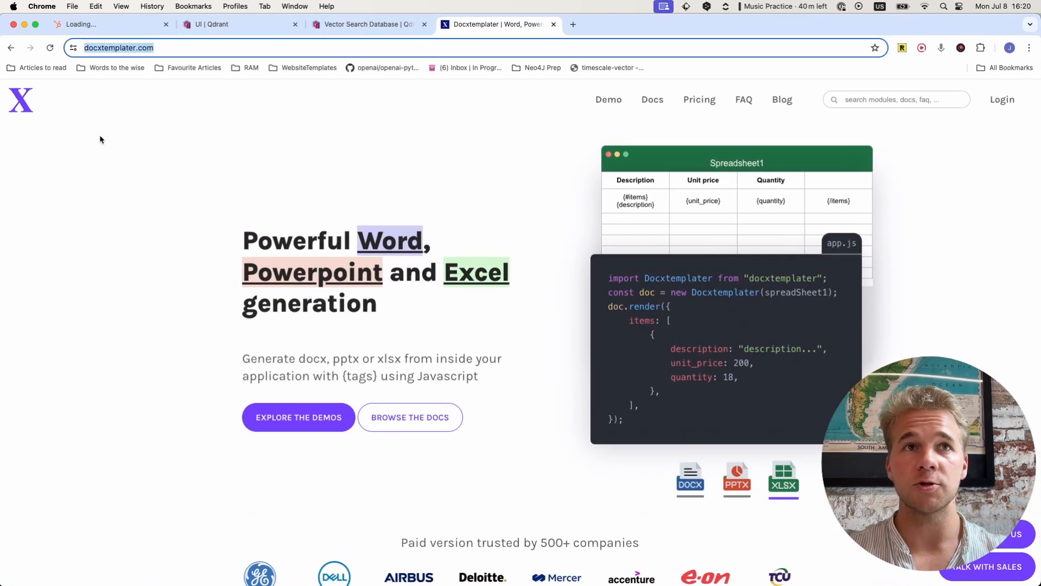
Open the Nexus Retail company record and expand its most recent logged email
left_click(110, 24)
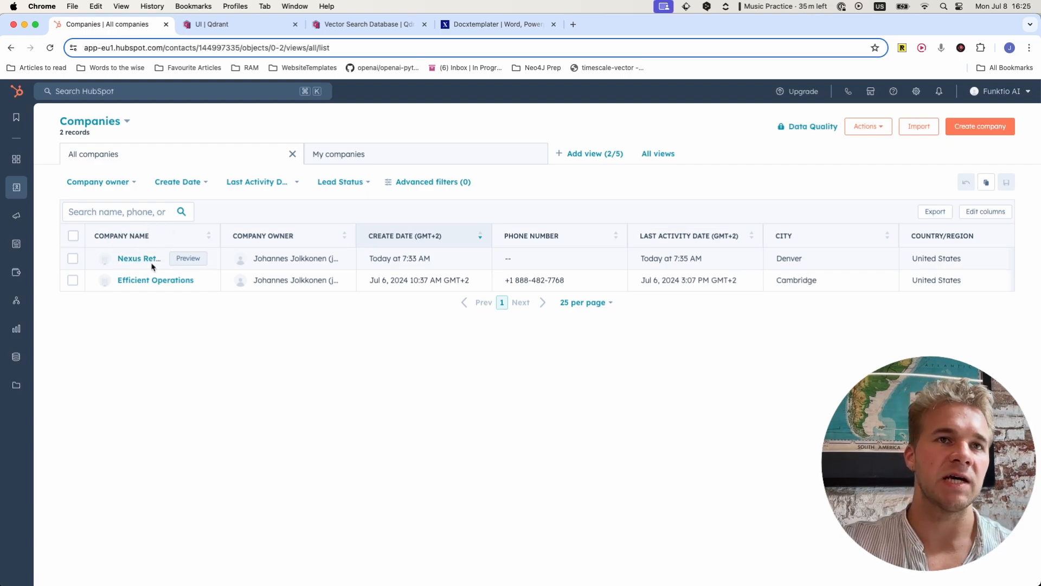
left_click(137, 258)
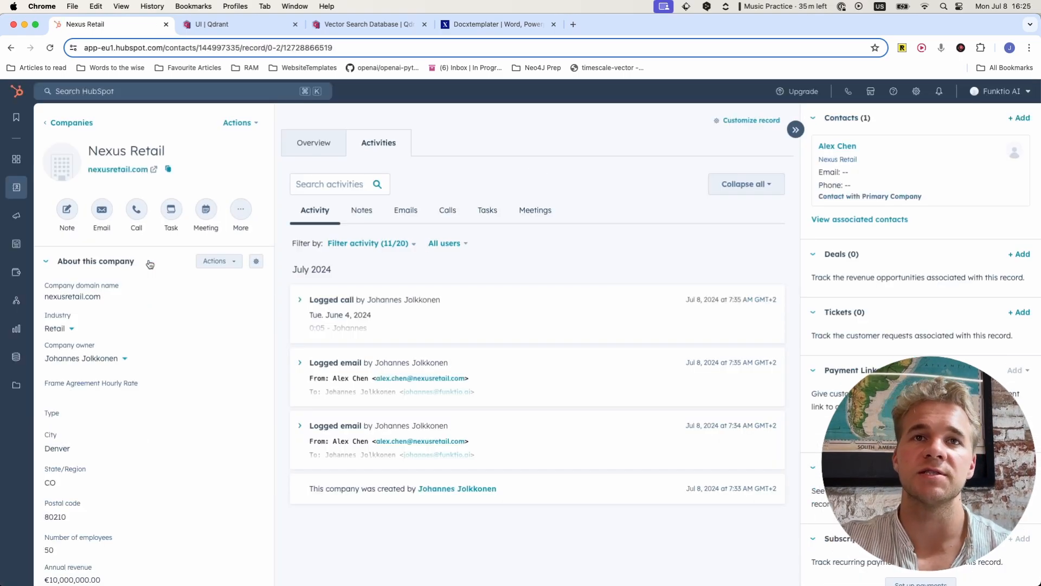
left_click(404, 210)
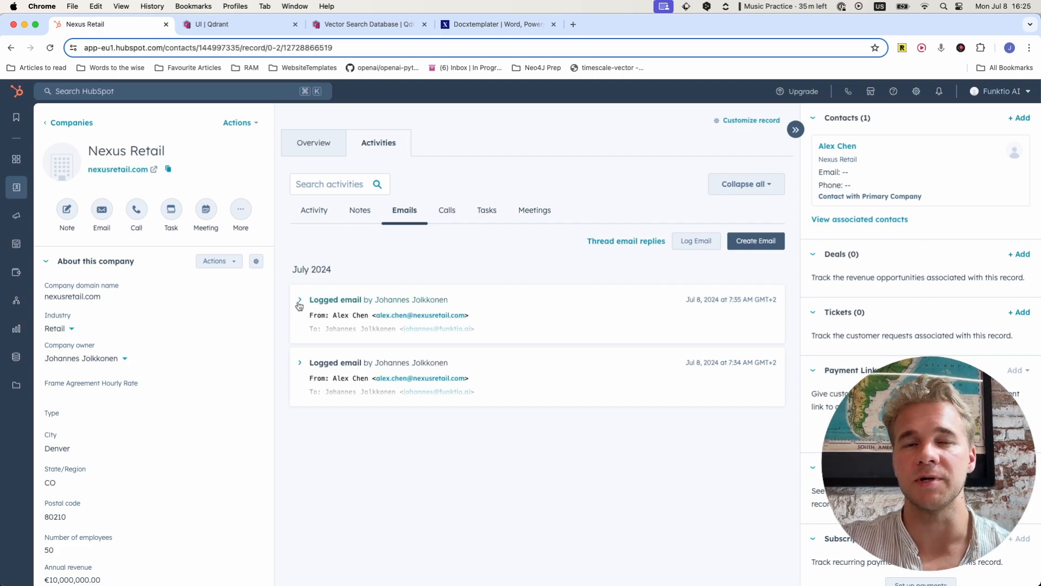
left_click(299, 303)
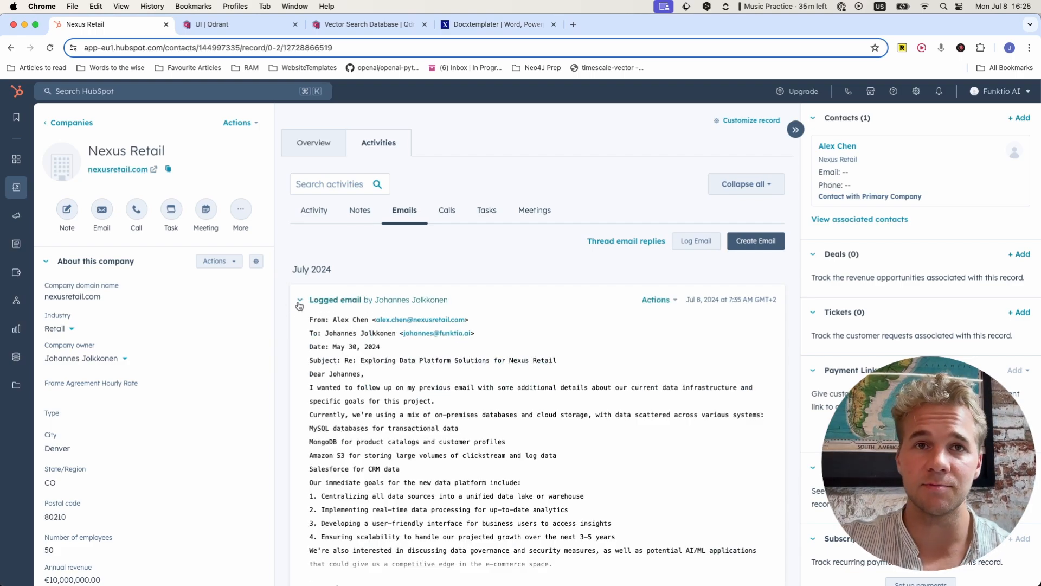
Switch to the logged calls and read through the expanded call transcript
left_click(446, 210)
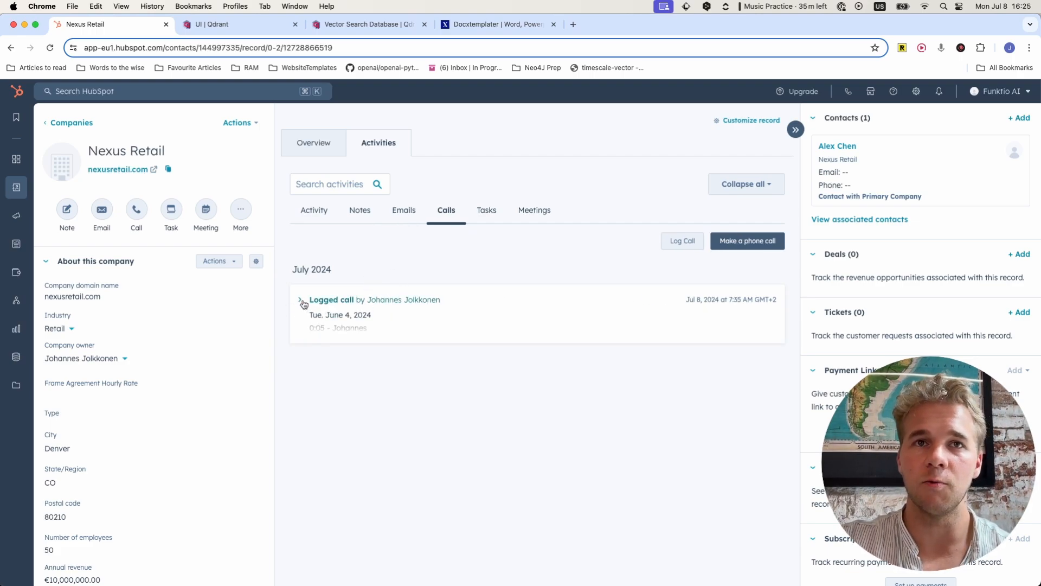
left_click(300, 300)
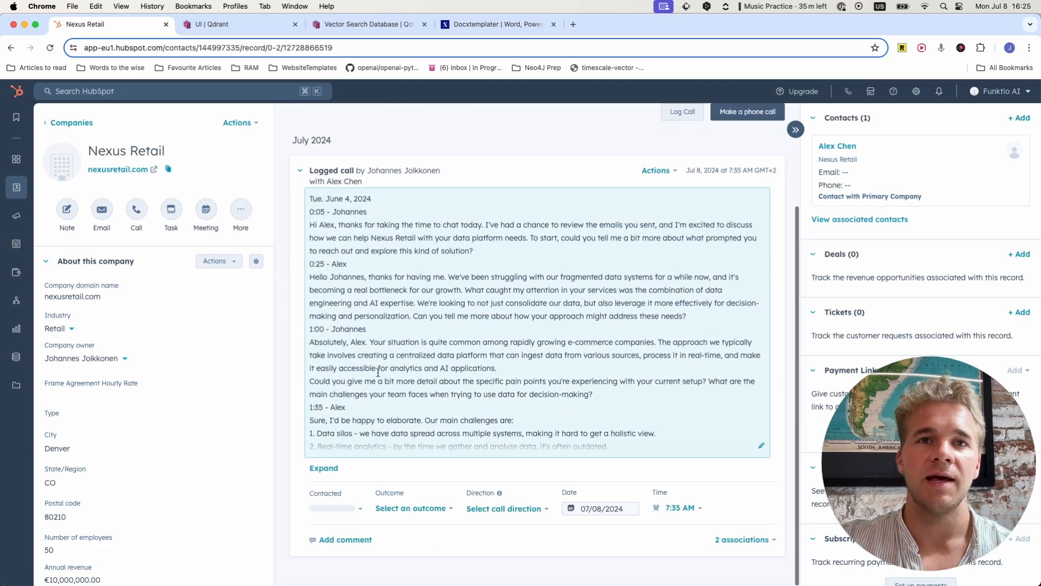
scroll("down", 3)
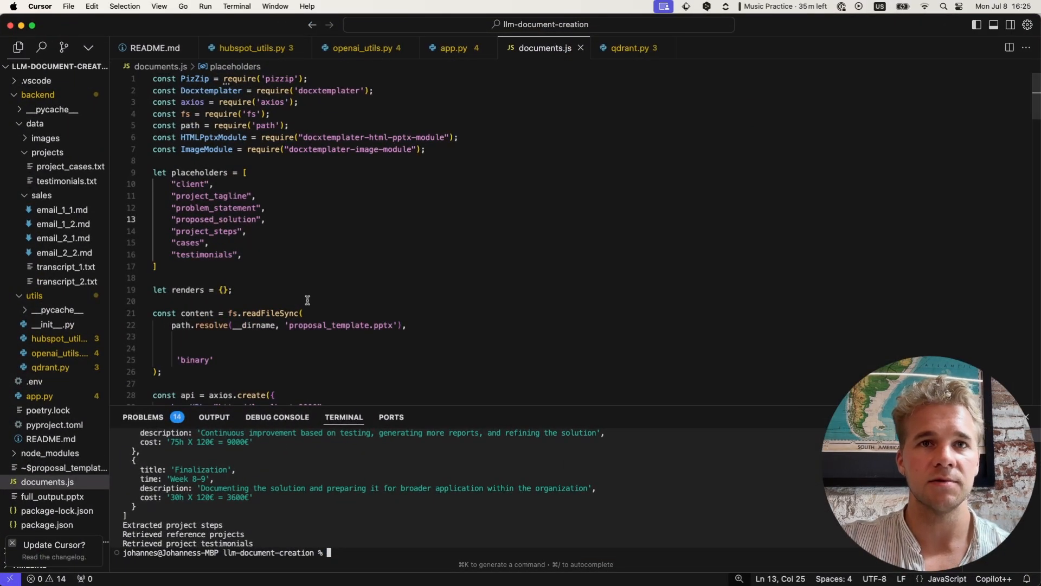
Retarget the extraction in app.py to Nexus Retail and run node documents.js to generate the deck
left_click(453, 48)
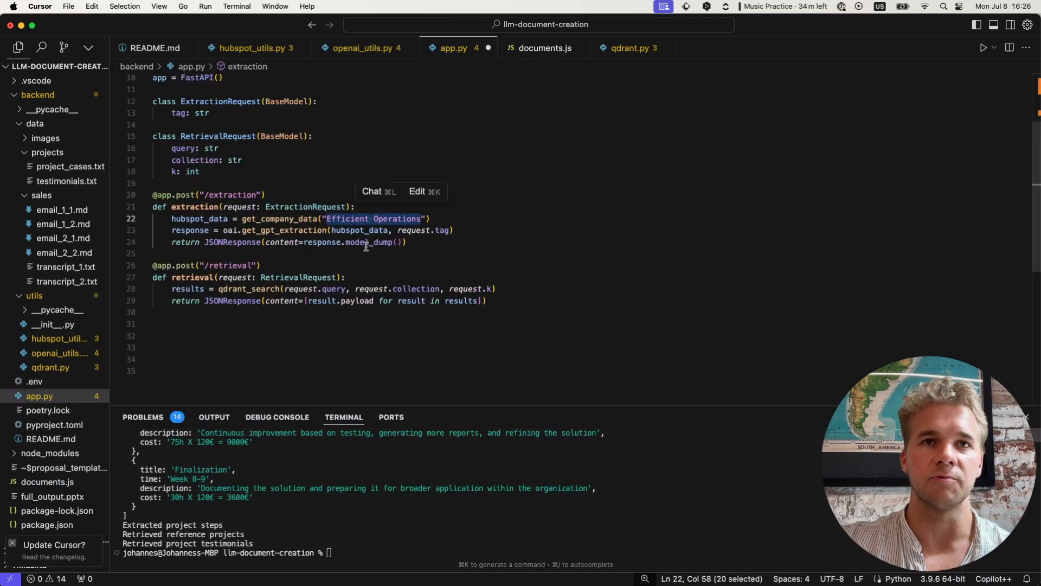
type("Nexus Retail")
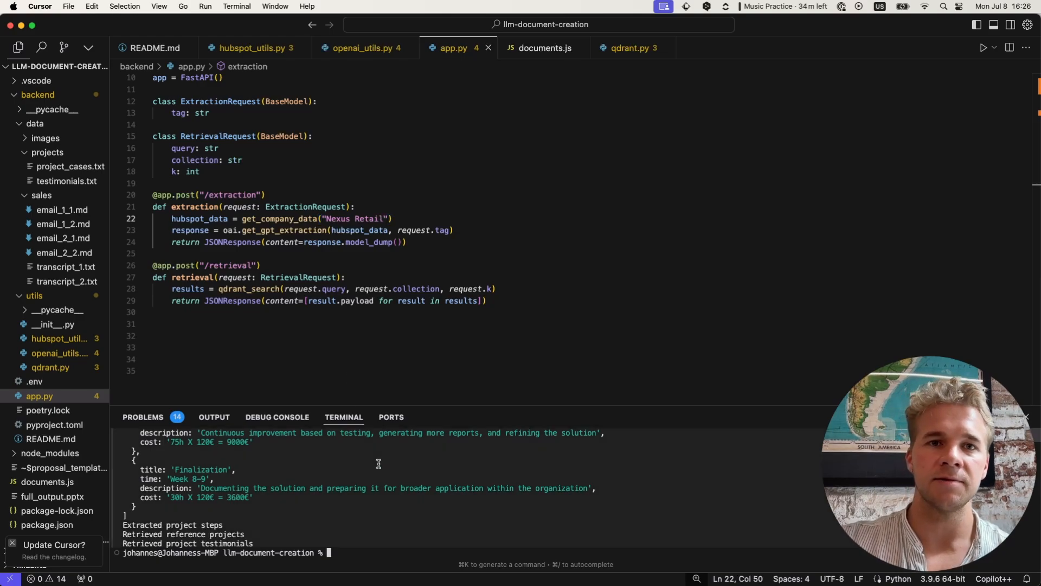
type("node documents.js")
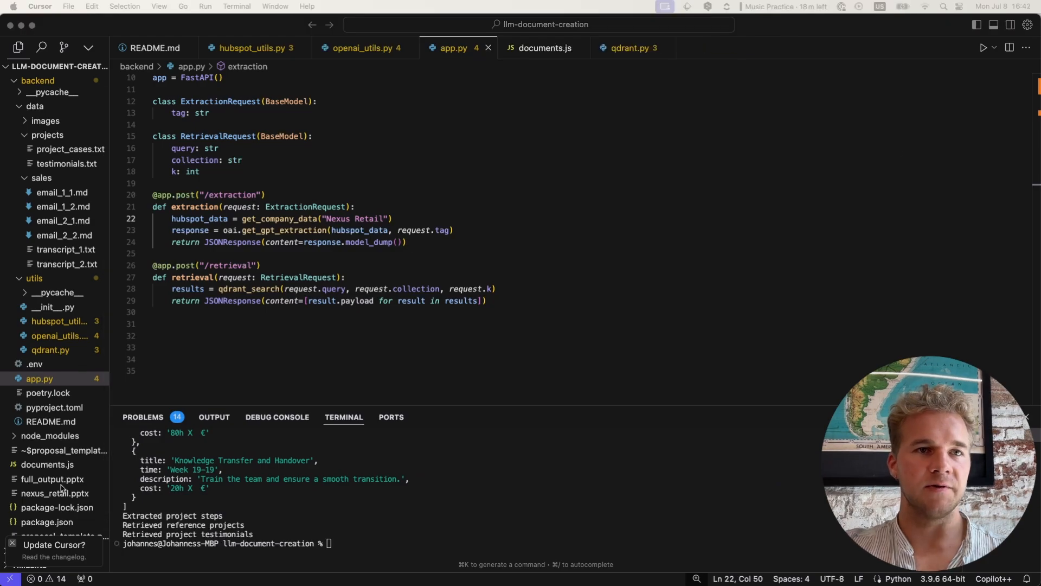
Open the generated nexus_retail.pptx from the file tree in PowerPoint
left_click(54, 493)
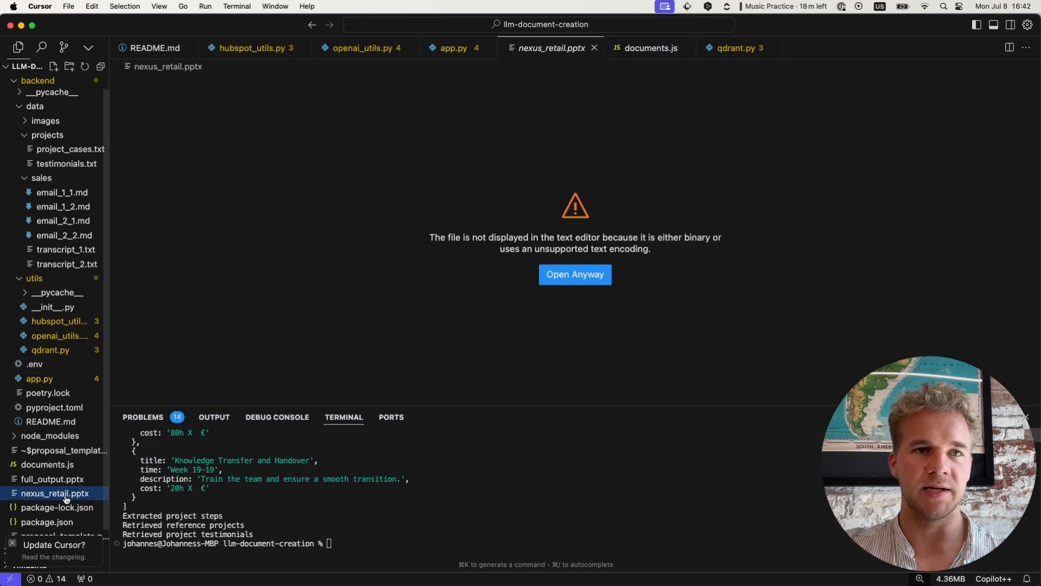
right_click(54, 493)
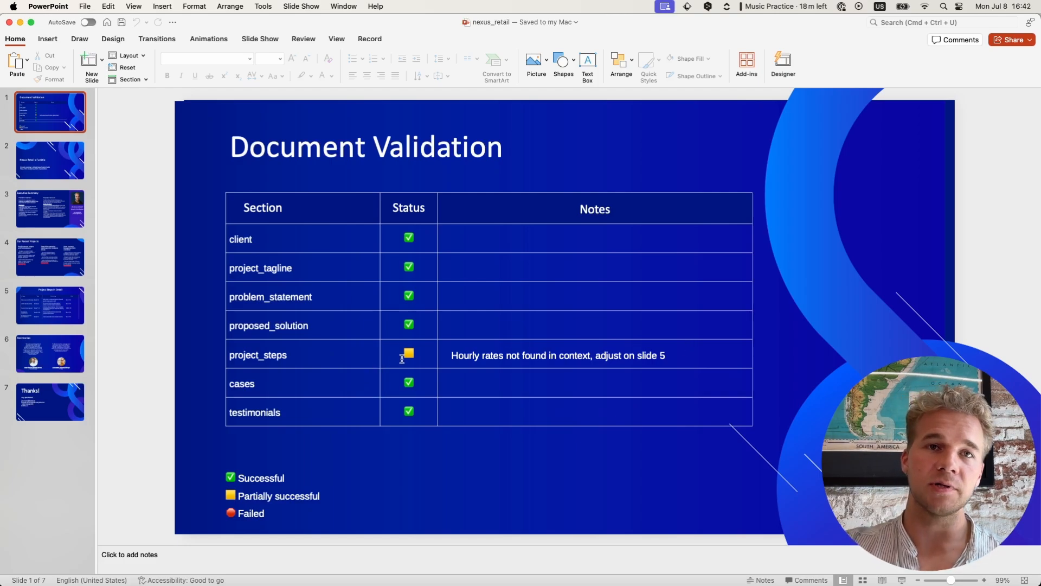
Review the project steps table with missing hourly rates, executive summary, title and recent projects slides
left_click(50, 305)
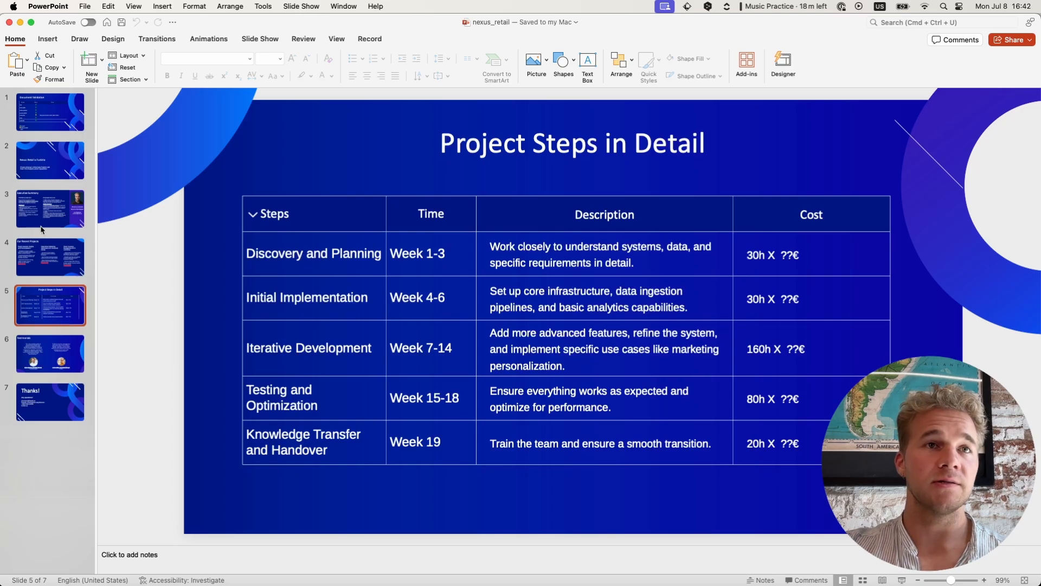
left_click(50, 207)
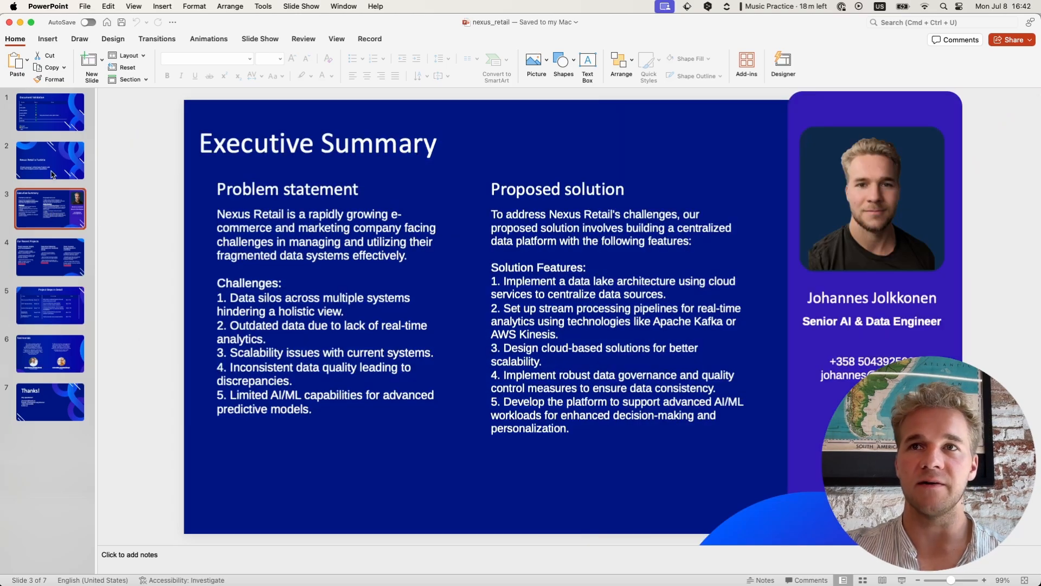
left_click(49, 160)
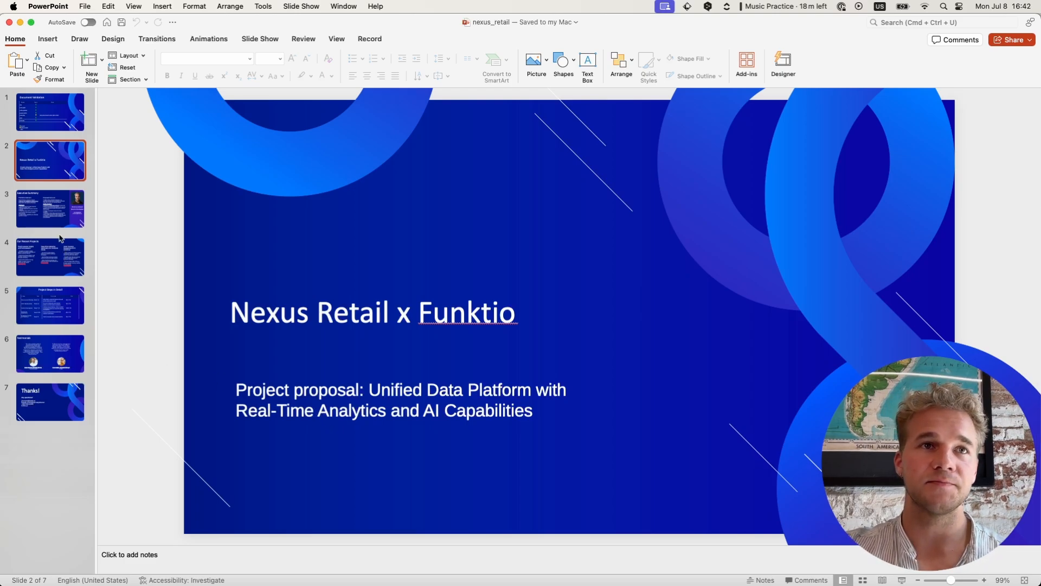
left_click(49, 257)
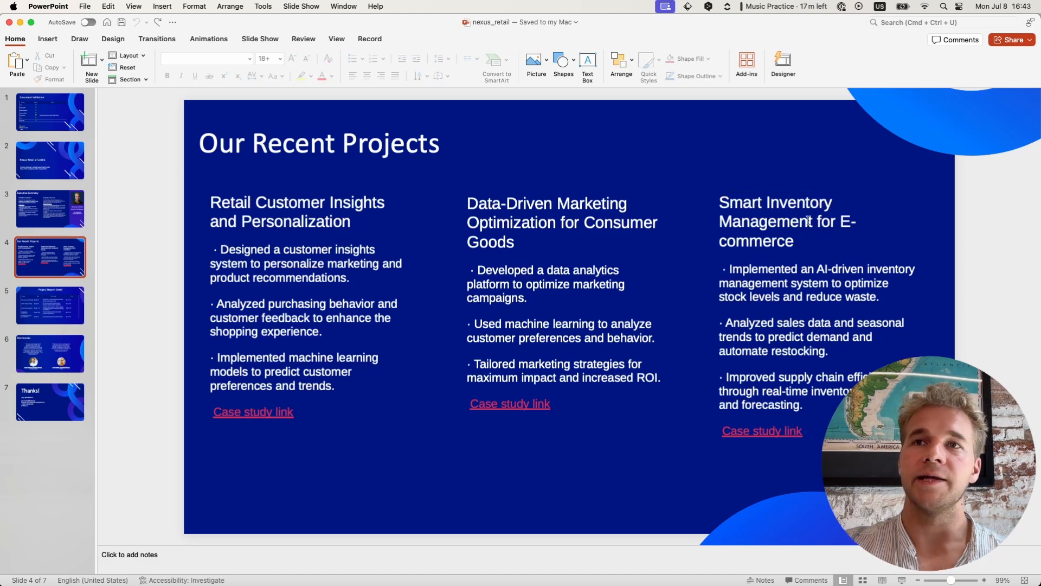
Widen the Smart Inventory Management project text box so its heading fits
left_click(807, 221)
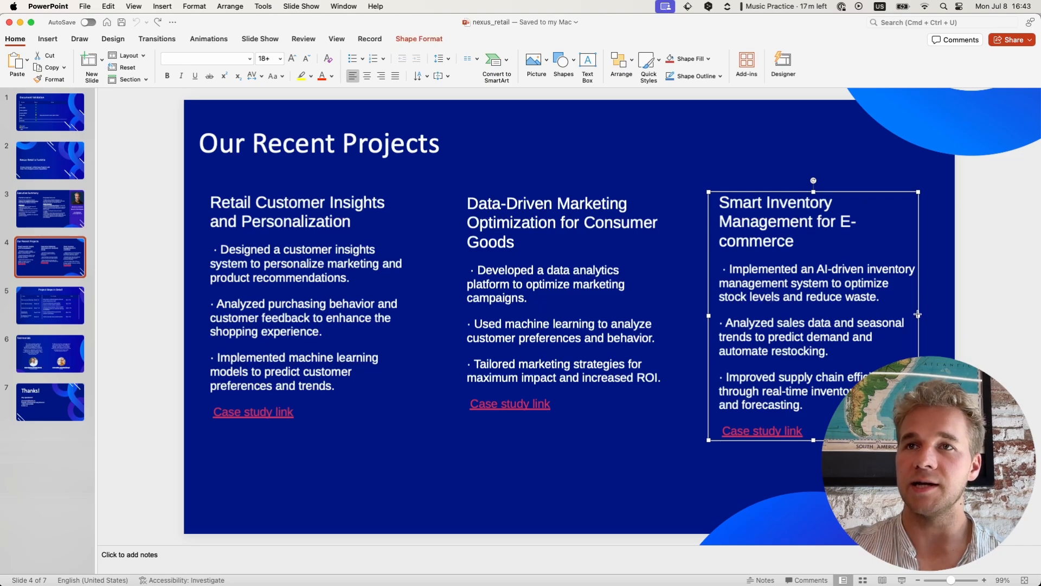
left_click_drag(917, 314, 930, 313)
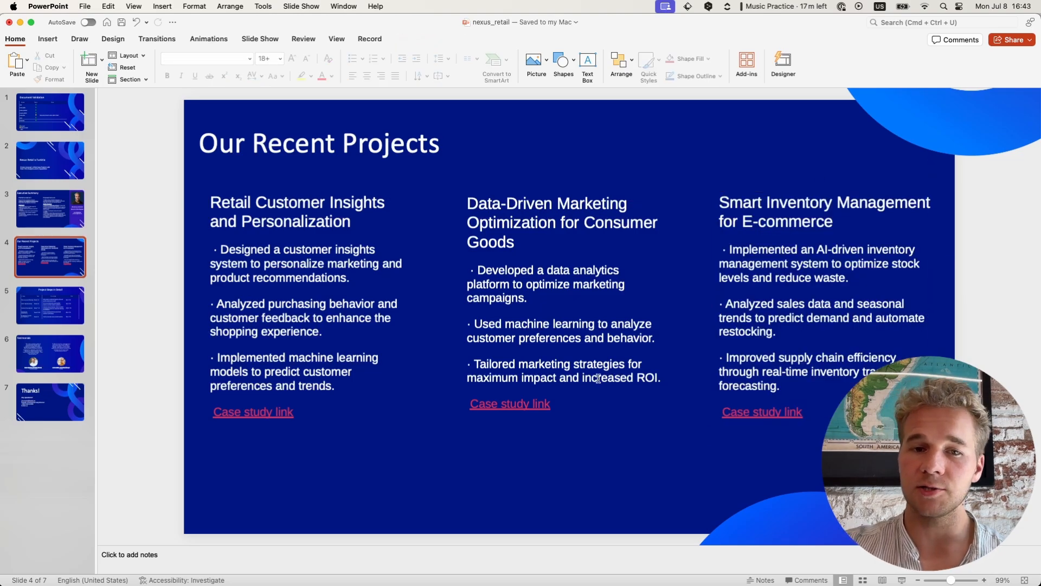
Check the testimonials slide and the closing Thanks slide
left_click(49, 305)
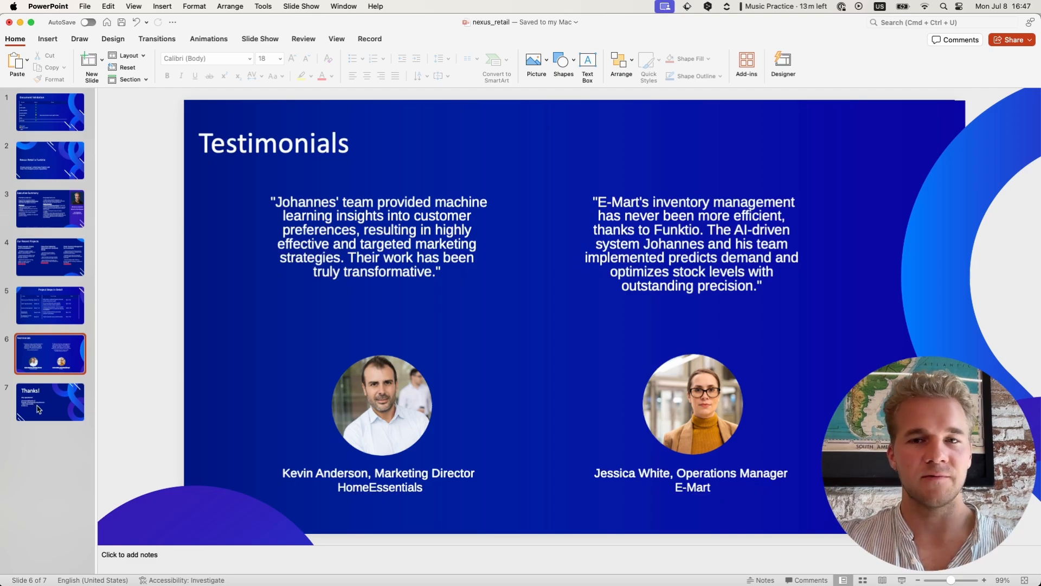
left_click(50, 402)
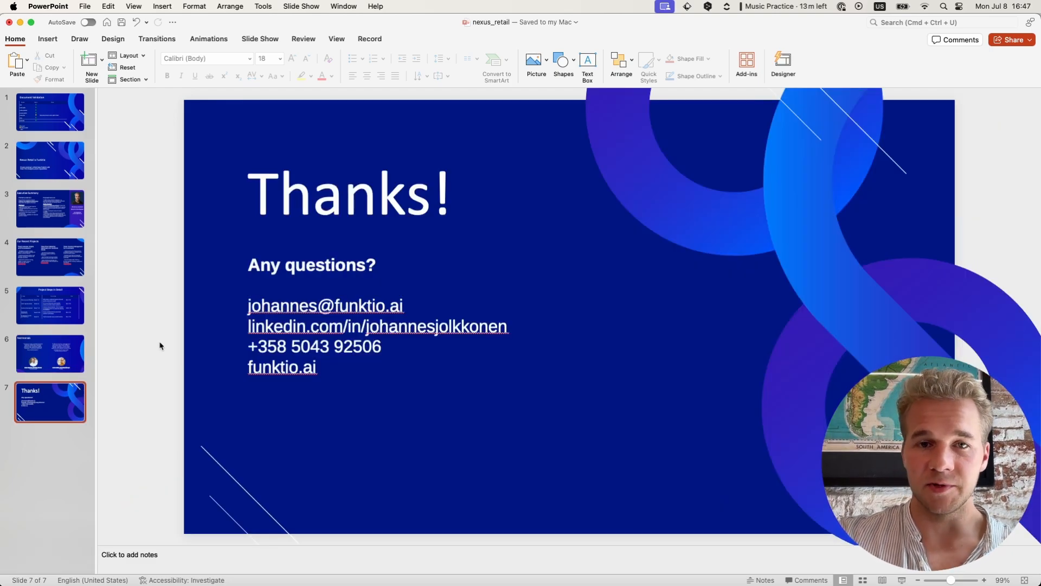